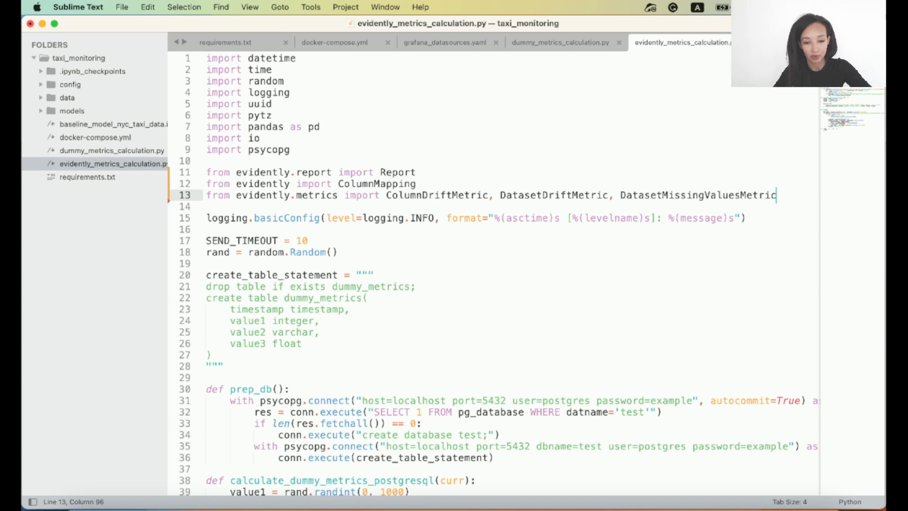
# - Replace value1–value3 with prediction_drift float, num_drifted_coluns integer, share_missing_values float
pyautogui.click(463, 195)
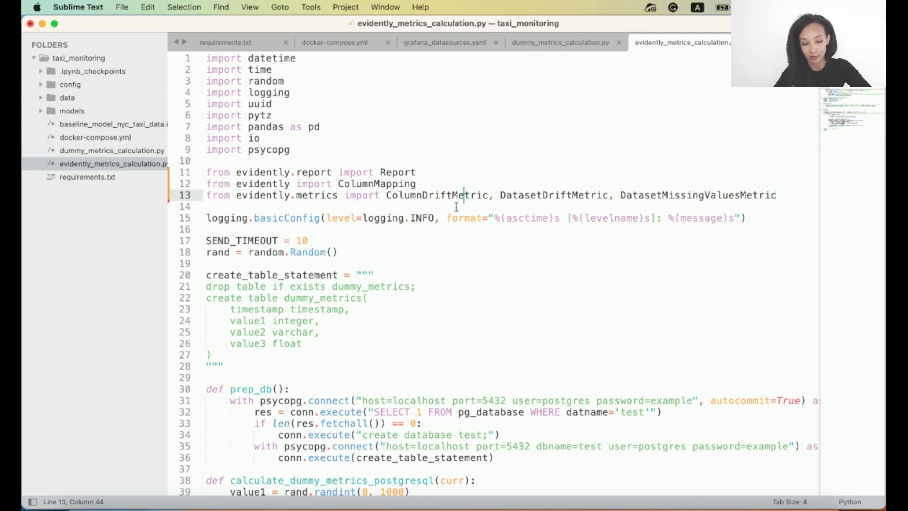
pyautogui.scroll(-3)
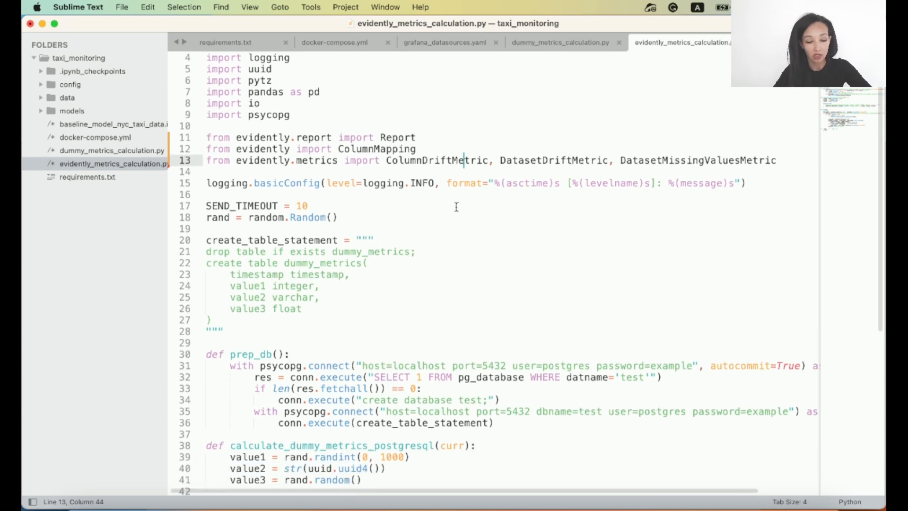
pyautogui.scroll(-3)
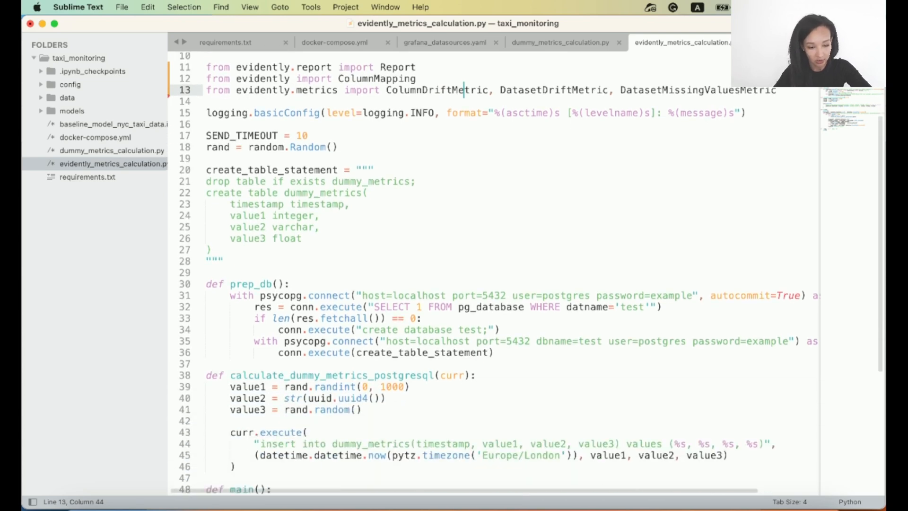
pyautogui.scroll(-3)
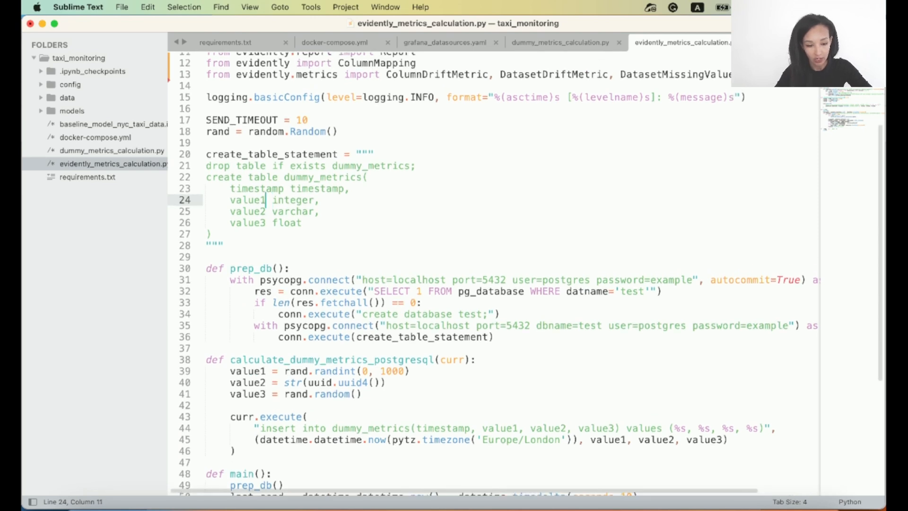
pyautogui.press('backspace')
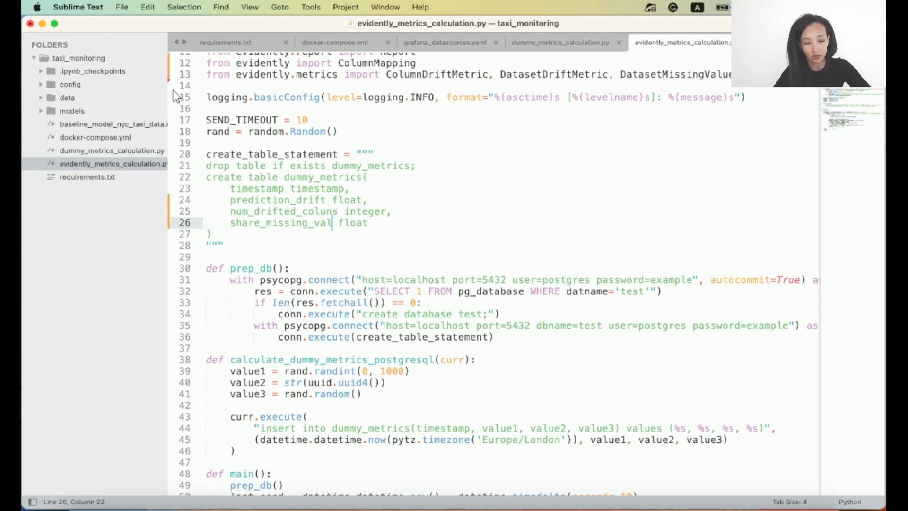
pyautogui.scroll(-3)
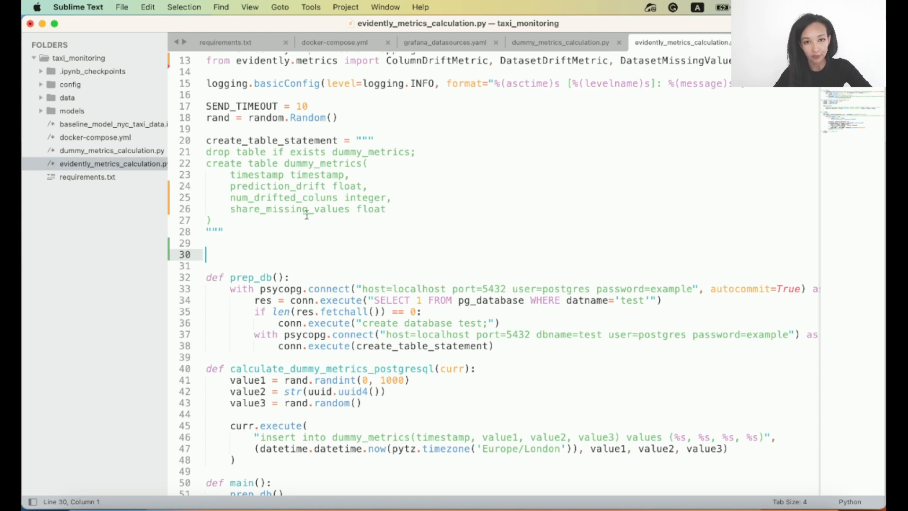
# - Read reference data from data/referecne.parquet and joblib-load the model from models/lin_reg.bin
pyautogui.write('r')
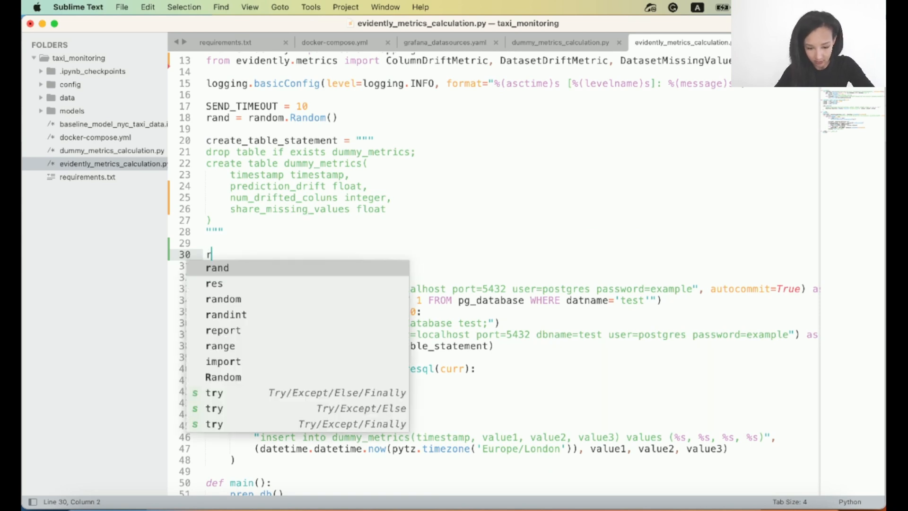
pyautogui.write("eference_data = pd.read_parquet('data/referecne.parquet')")
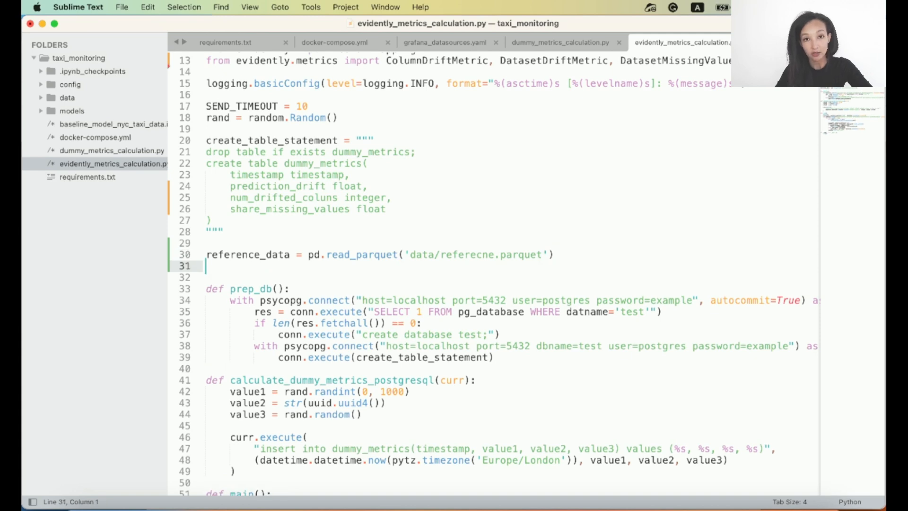
pyautogui.write('model =')
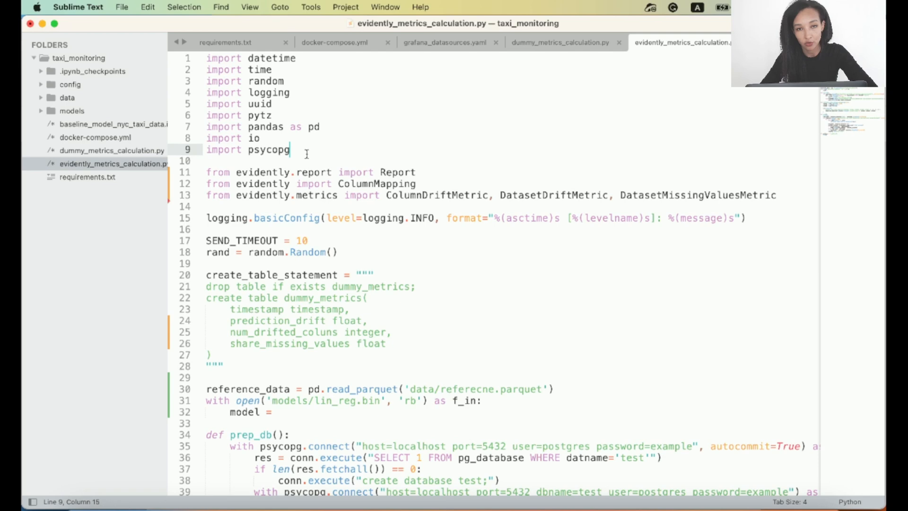
pyautogui.scroll(-3)
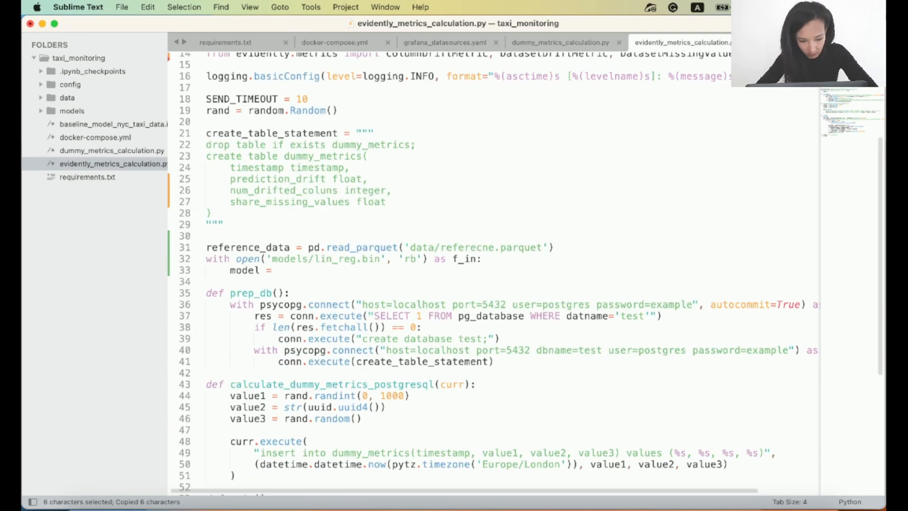
pyautogui.write('joblib.load(f_in)')
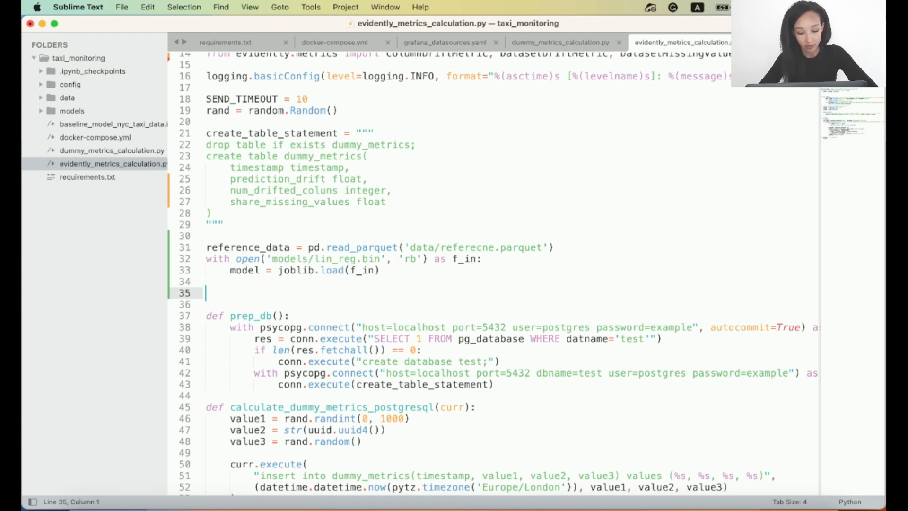
# - Load raw_data from data/green_tripdata_2022-02.parquet
pyautogui.write('raw')
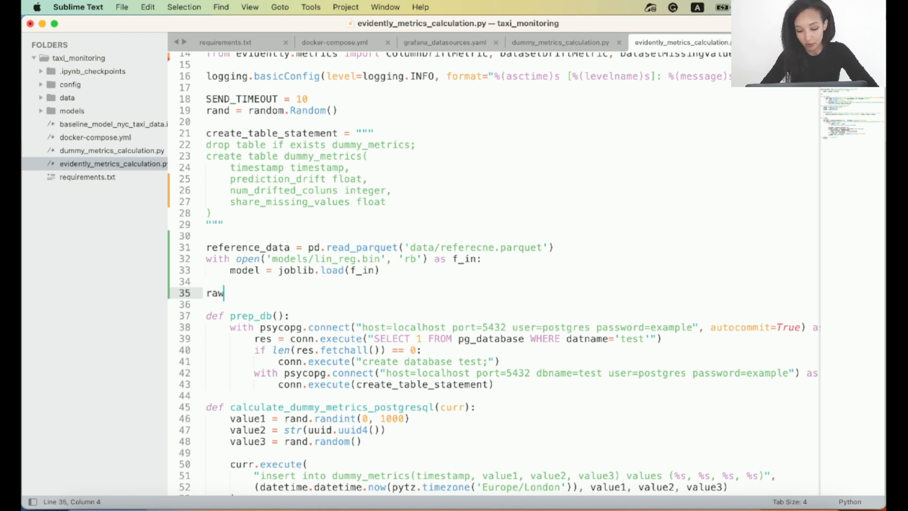
pyautogui.write('_data =')
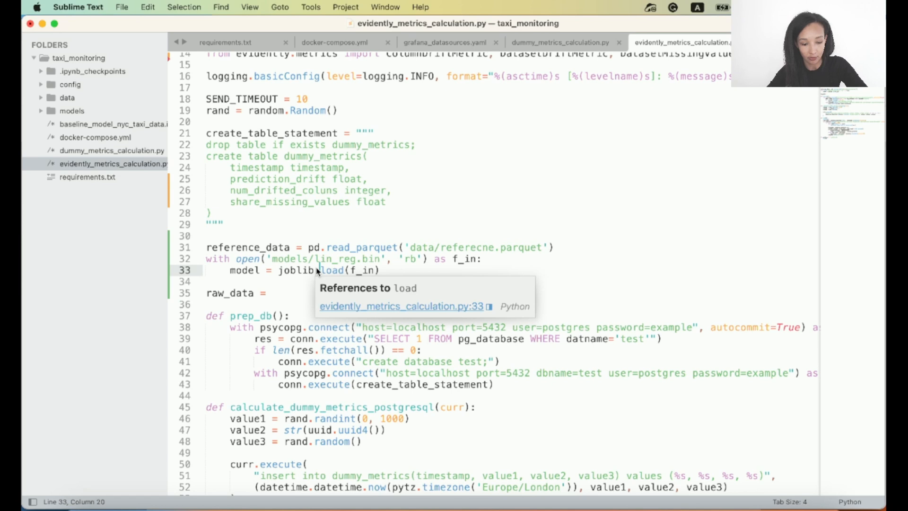
pyautogui.write('pd.read_parquet')
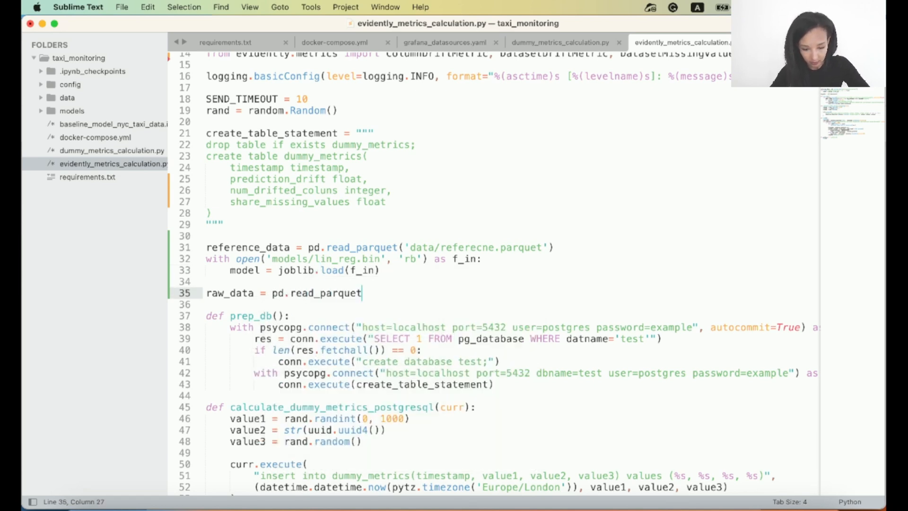
pyautogui.write("('data/green_tripdata_2022-02.parquet')")
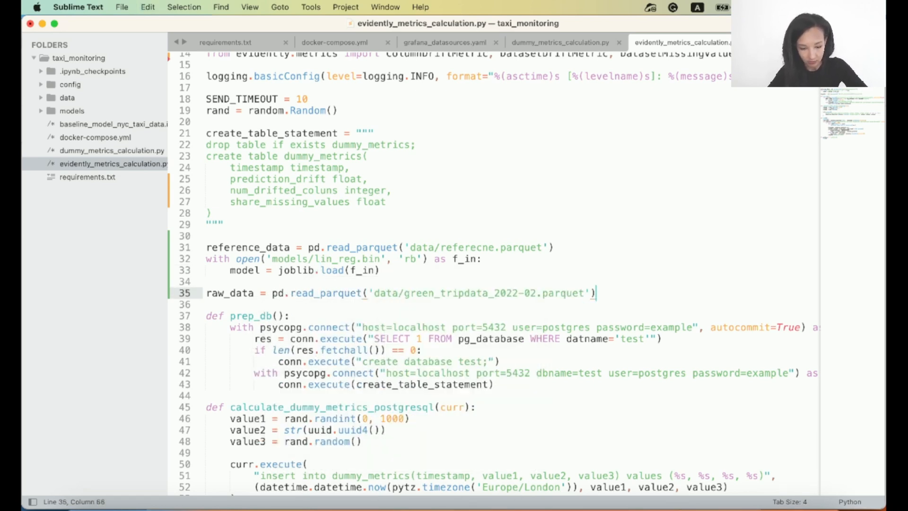
pyautogui.moveTo(613, 288)
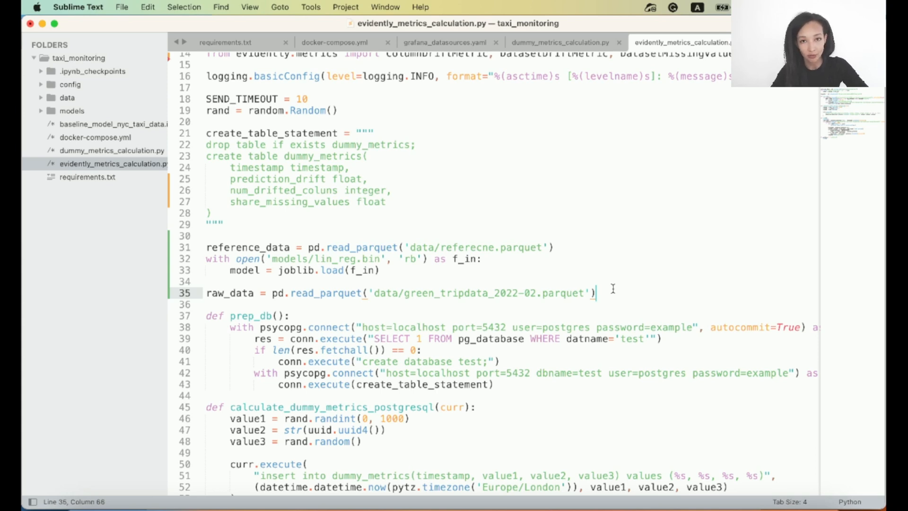
# - Set begin to datetime.datetime(2022, 2, 1, 0, 0)
pyautogui.write('begin =')
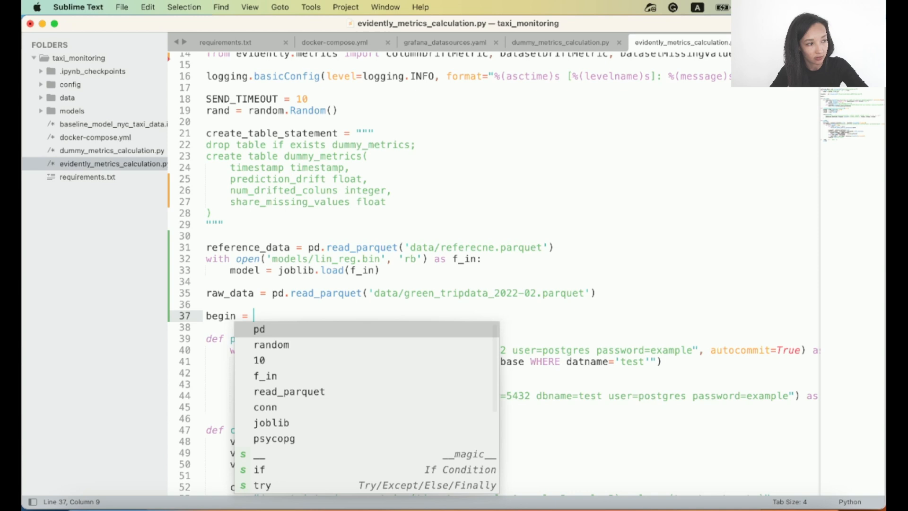
pyautogui.write('datetime.datetime(2022, 2')
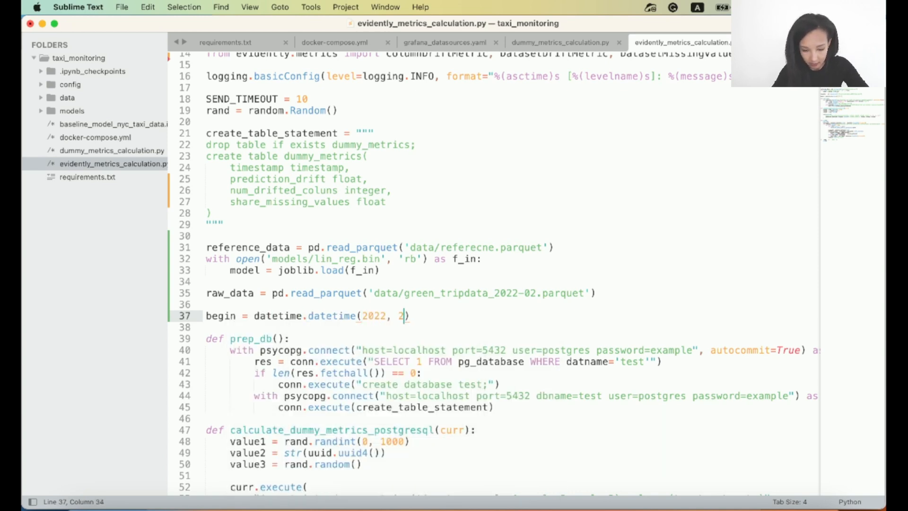
pyautogui.write(', 1, 0, 0')
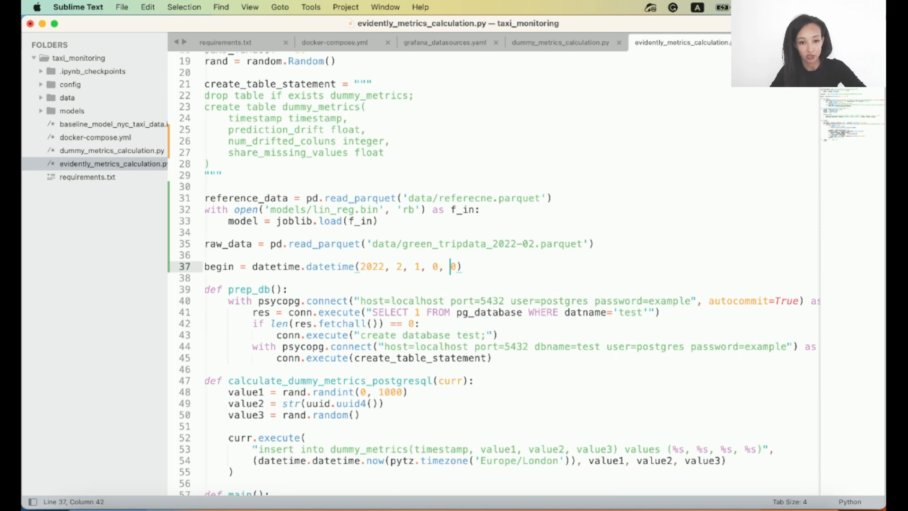
pyautogui.scroll(-3)
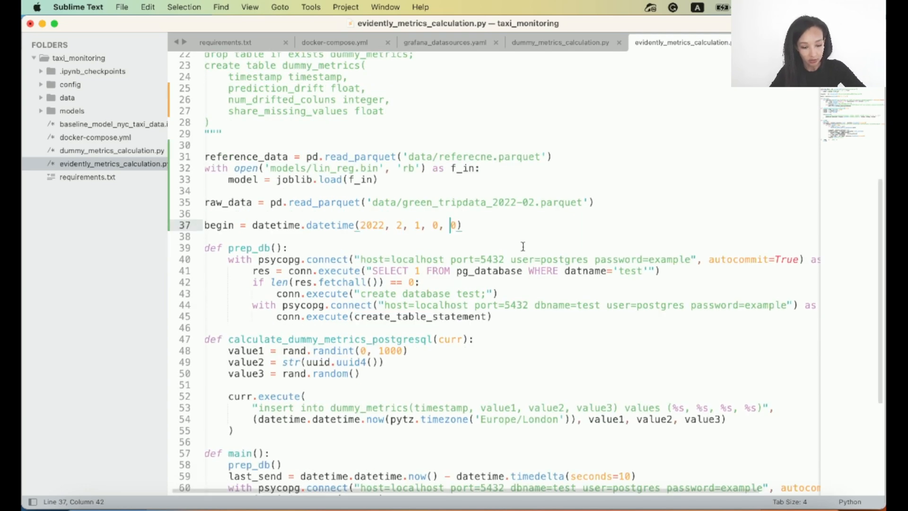
# - Filter current_data to pickups within one day of begin and add model predictions
pyautogui.scroll(-3)
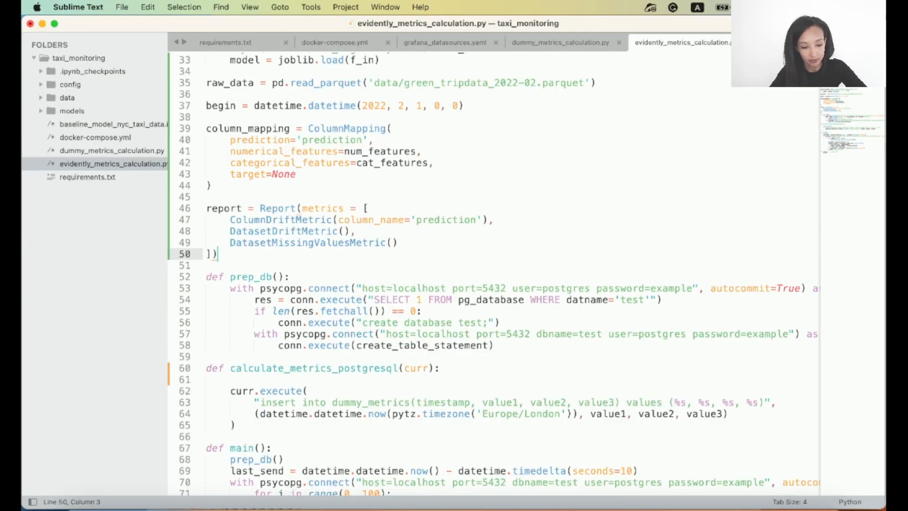
pyautogui.write('current_data = raw_data[raw_data.lpep_pickup_datetime <= (begin )]')
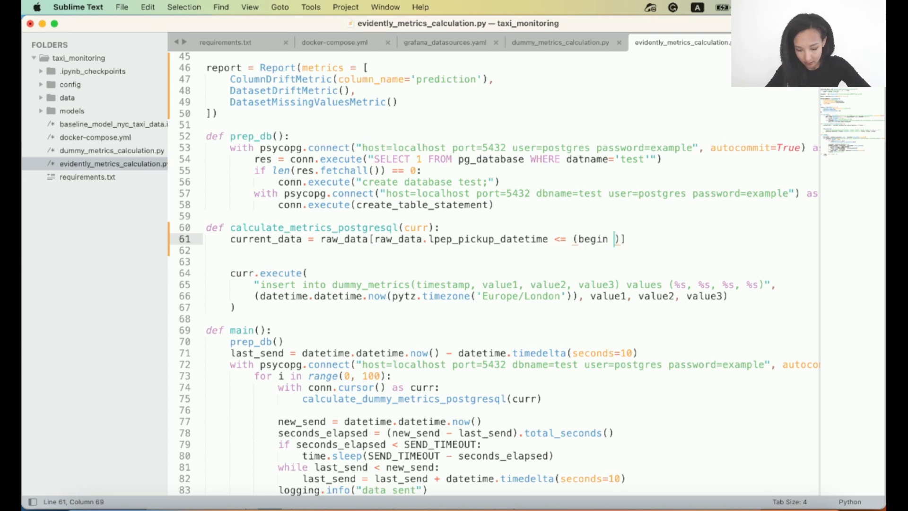
pyautogui.write('+ datetime.timedelta(1)')
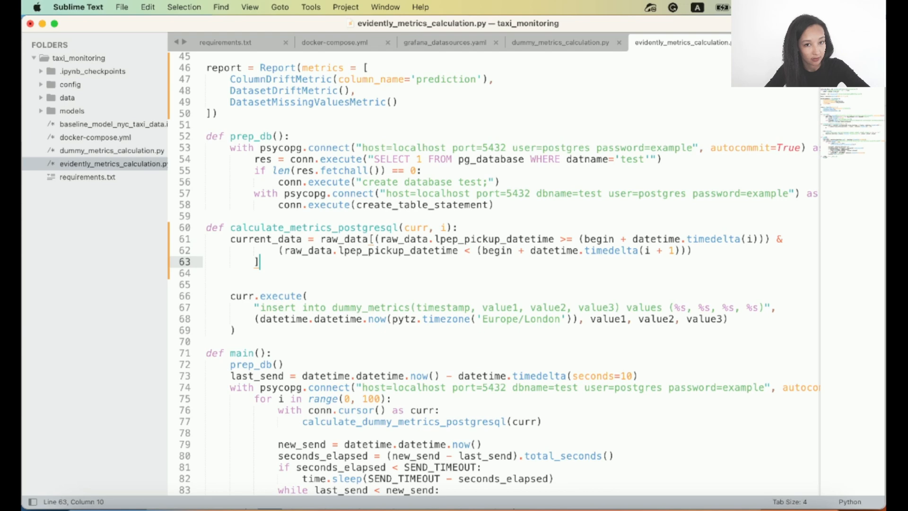
pyautogui.write('current_data.fillna(0, inplace=True')
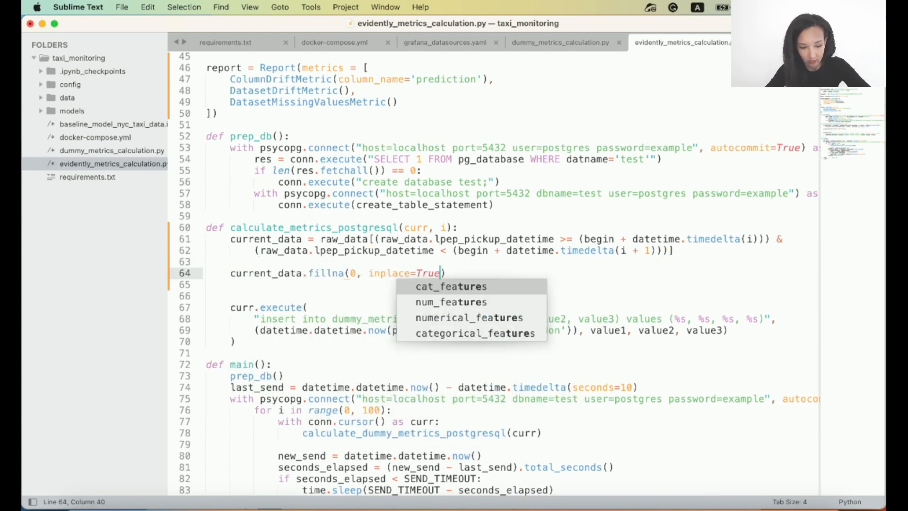
pyautogui.write("current_data['prediction'] = mode")
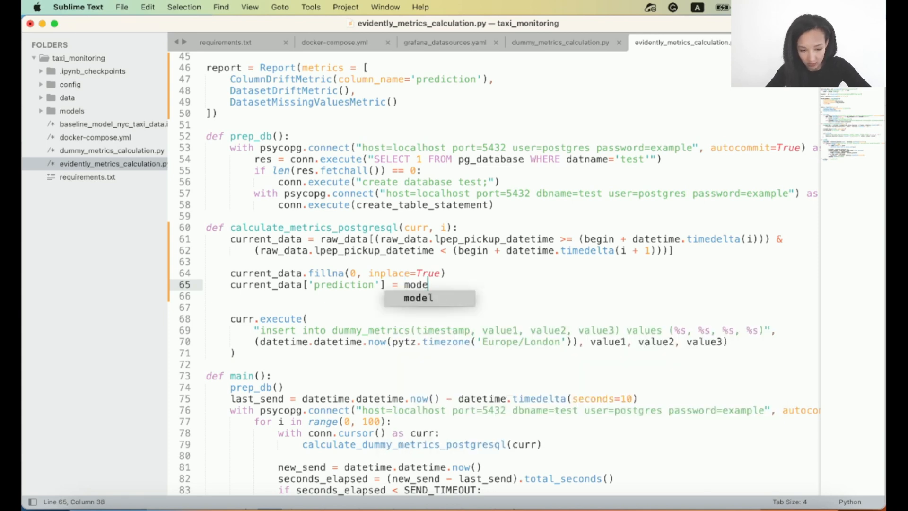
pyautogui.write('.predict(current_data[num_features + cat_features')
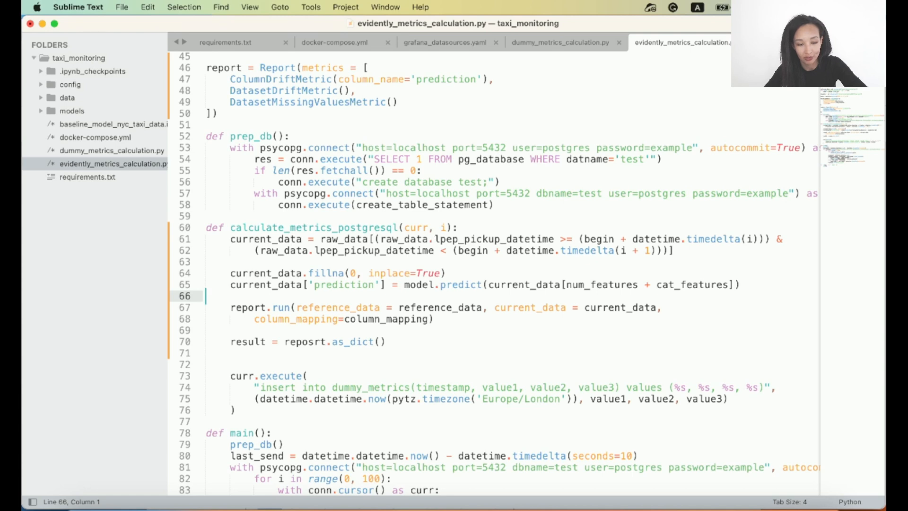
# - Correct 'reposrt.as_dict()' to 'report.as_dict()' on line 70
pyautogui.click(450, 227)
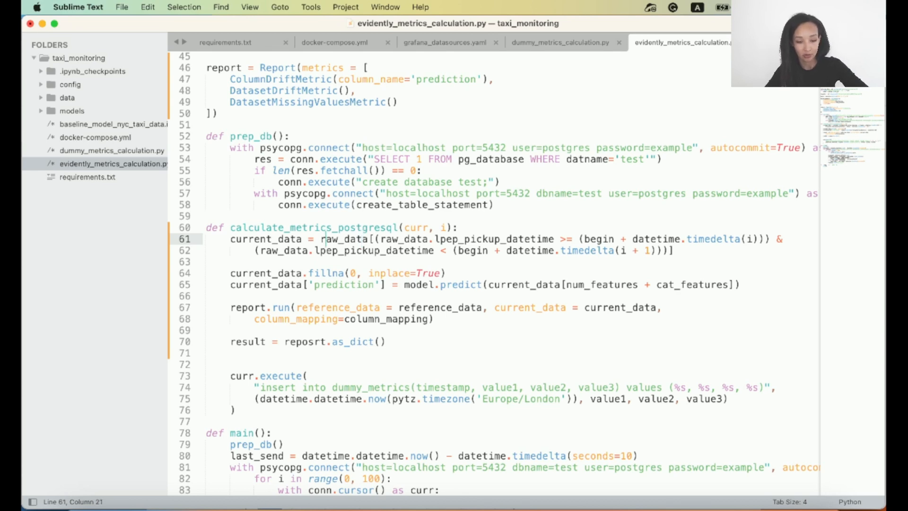
pyautogui.moveTo(325, 239)
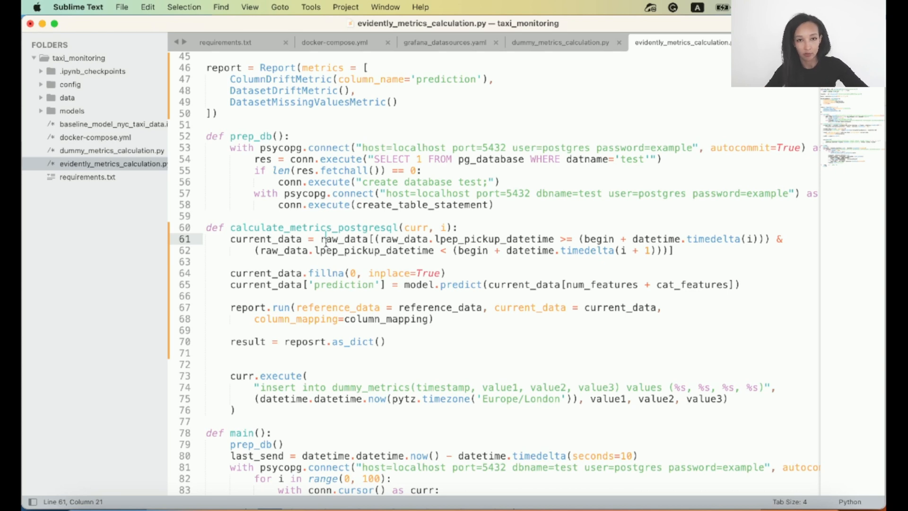
pyautogui.click(536, 239)
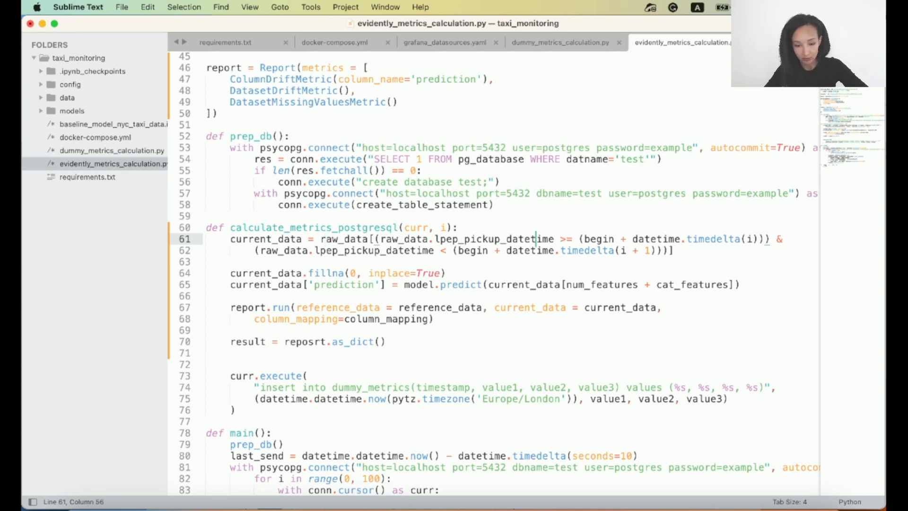
pyautogui.scroll(3)
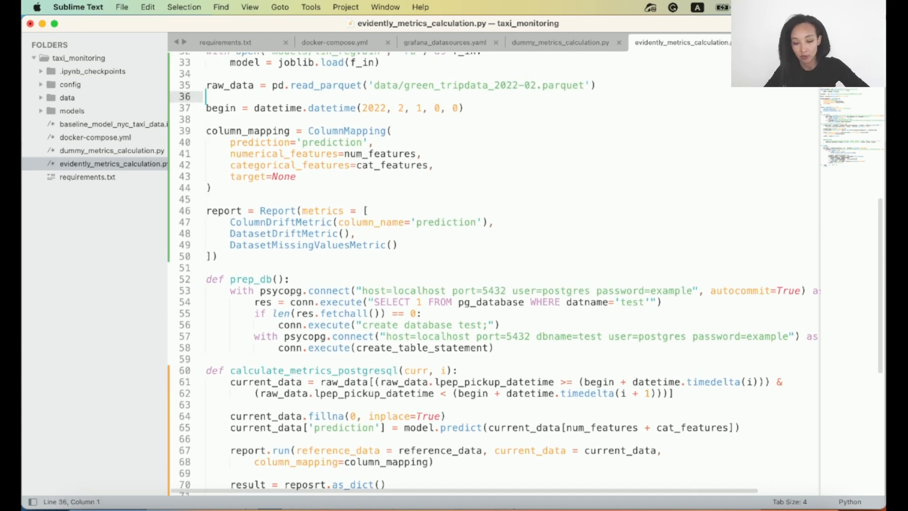
pyautogui.scroll(-3)
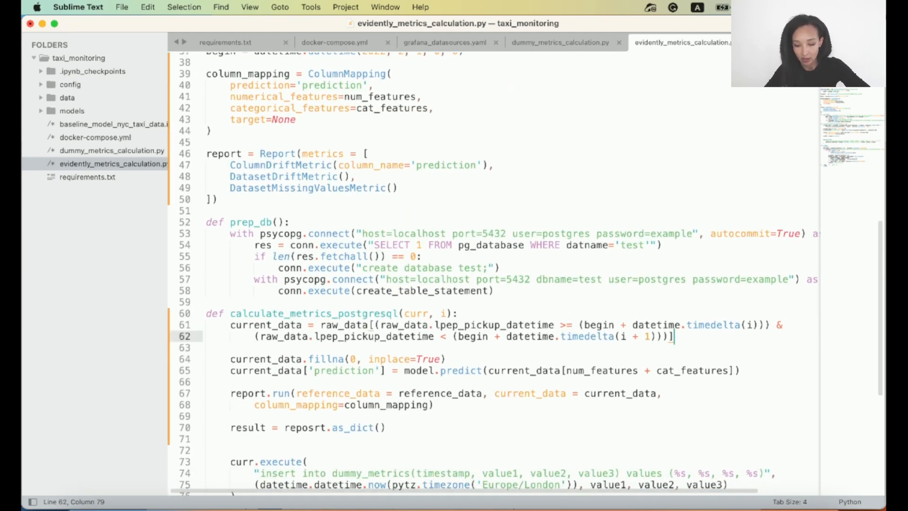
pyautogui.scroll(-3)
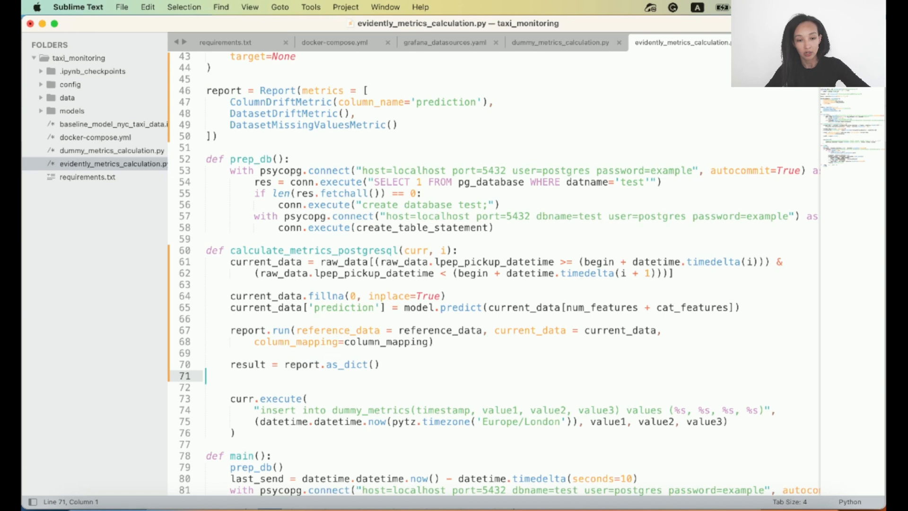
# - Add result['metrics'][0]['result']['drift_score'] below the report conversion, verifying the path in the notebook
pyautogui.click(381, 365)
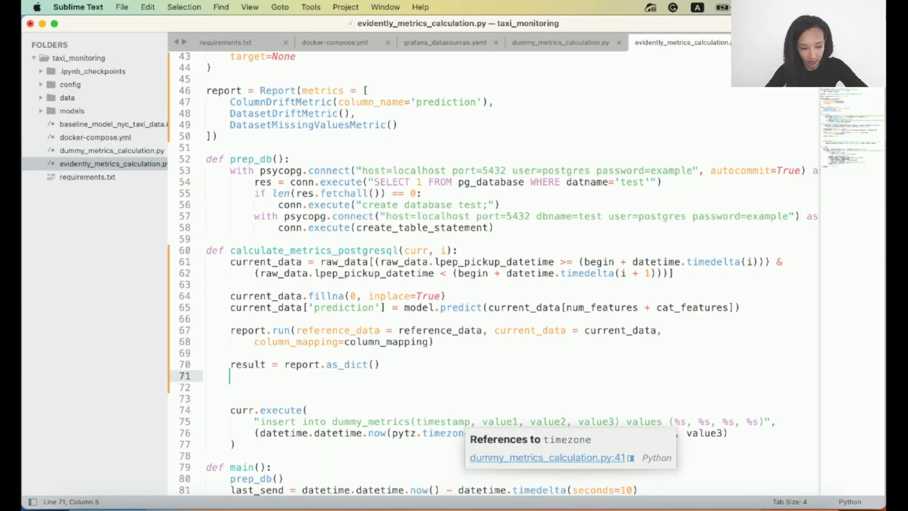
pyautogui.write("result['metrics'][0]['result']['drift_score']")
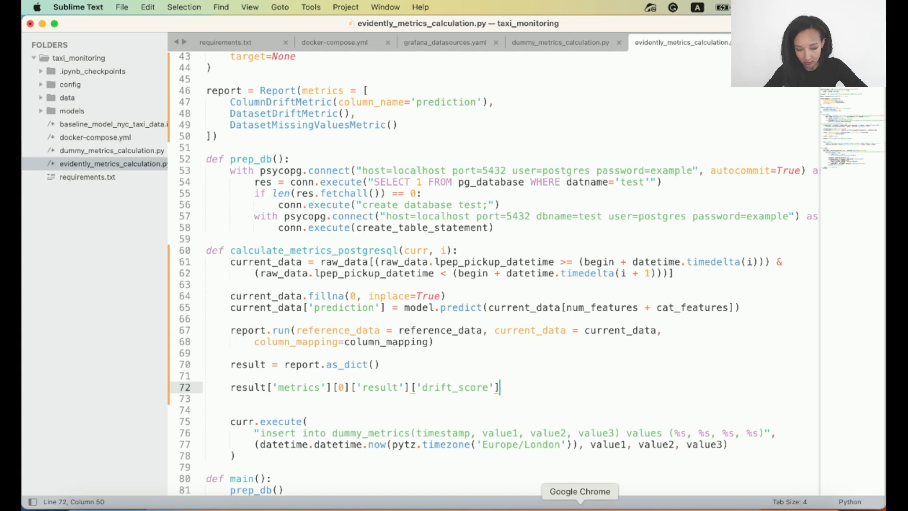
pyautogui.click(579, 491)
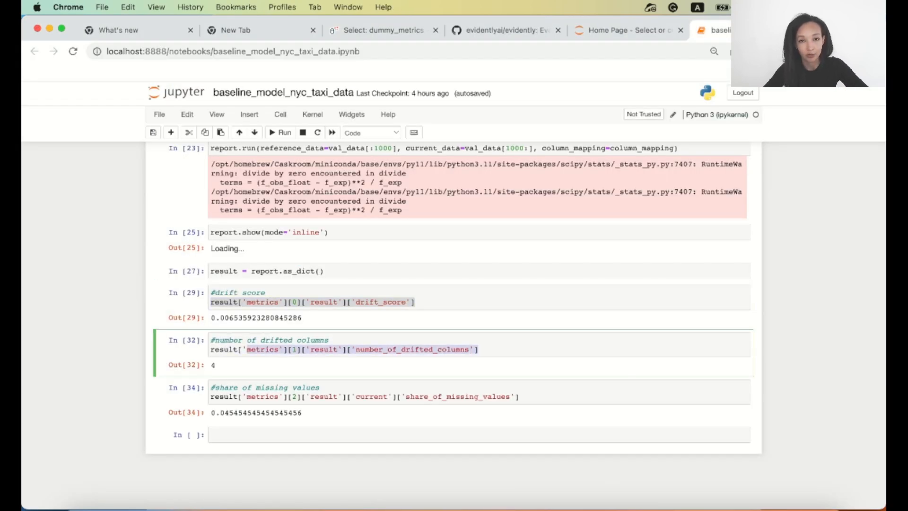
pyautogui.click(406, 396)
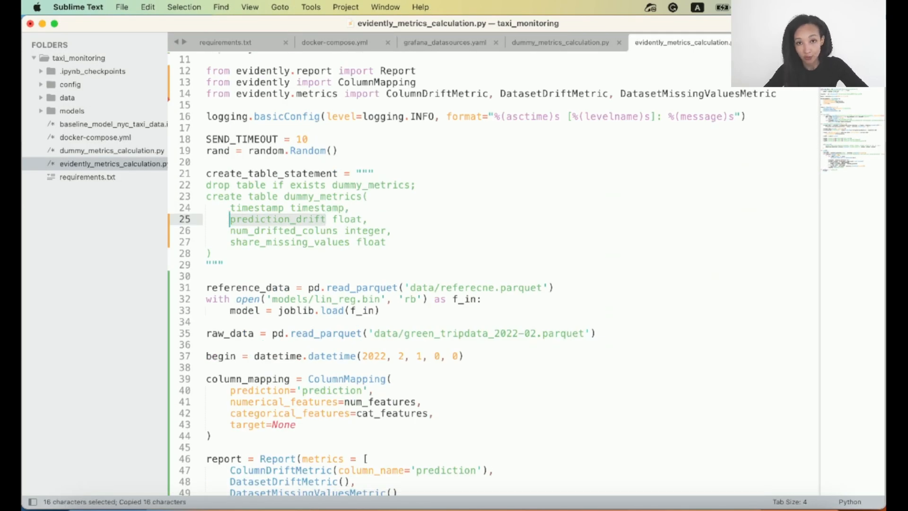
# - Assign prediction_drift, num_drifted_columns and share_missing_values and insert them into dummy_metrics
pyautogui.scroll(-3)
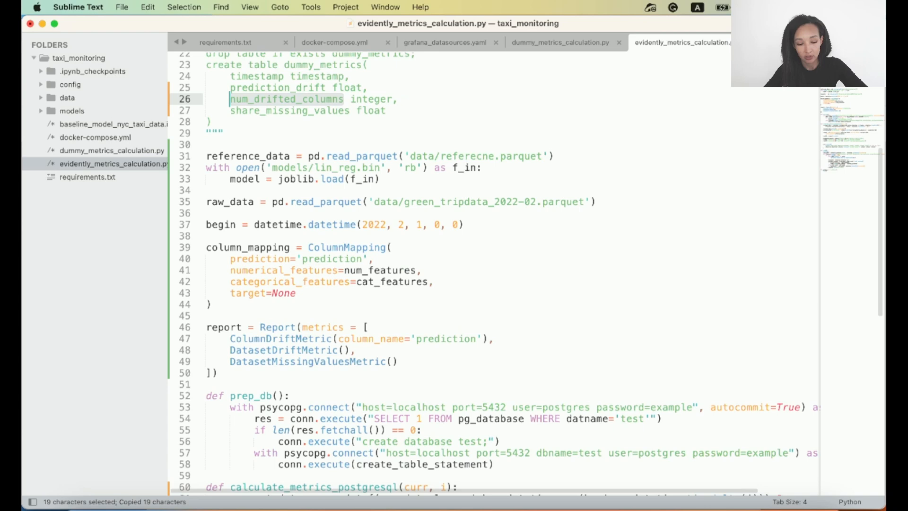
pyautogui.scroll(-3)
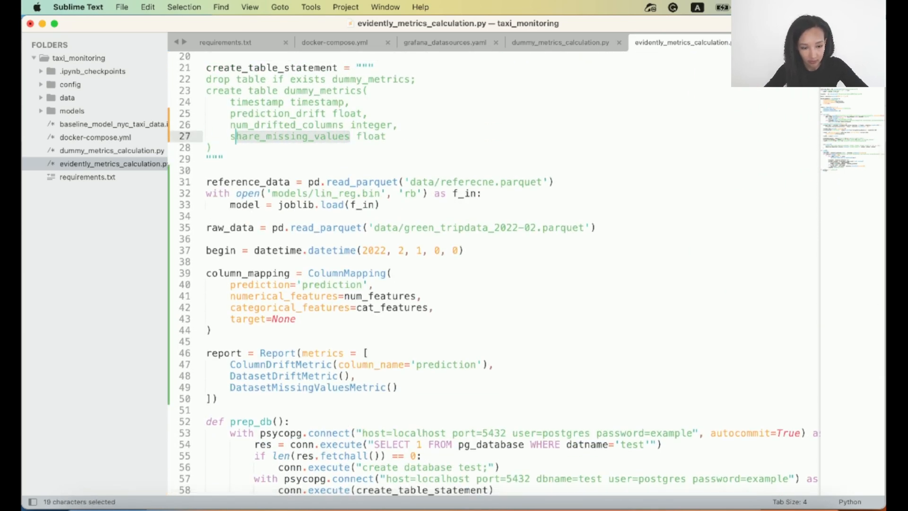
pyautogui.press('cmd+c')
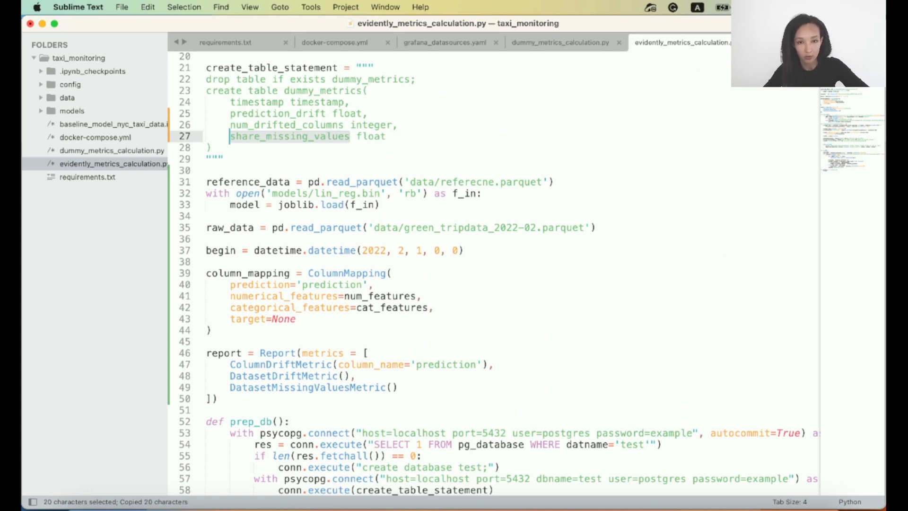
pyautogui.scroll(-3)
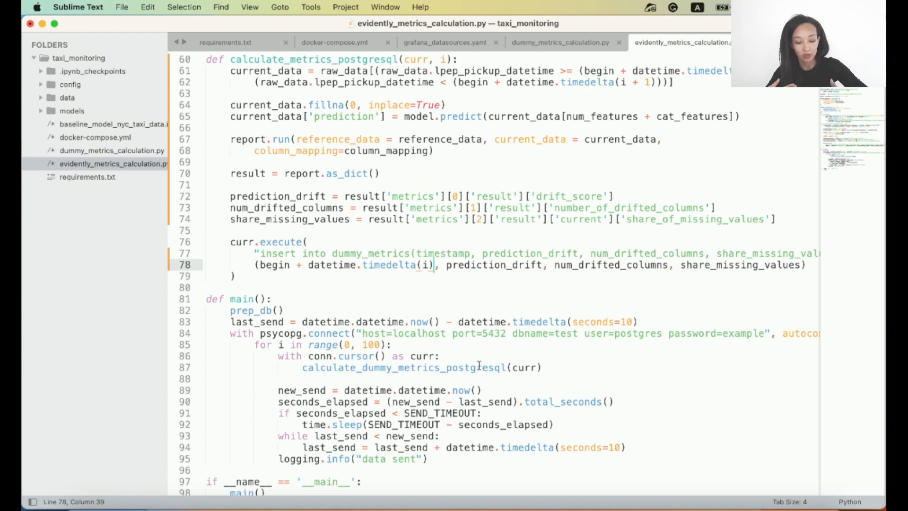
# - Change the main loop to range(0, 27) calling calculate_metrics_postgresql
pyautogui.scroll(-3)
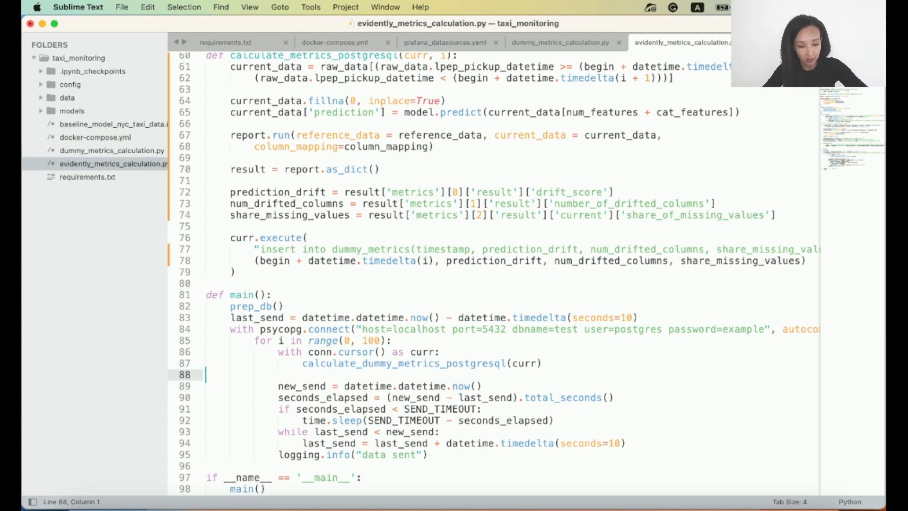
pyautogui.click(376, 340)
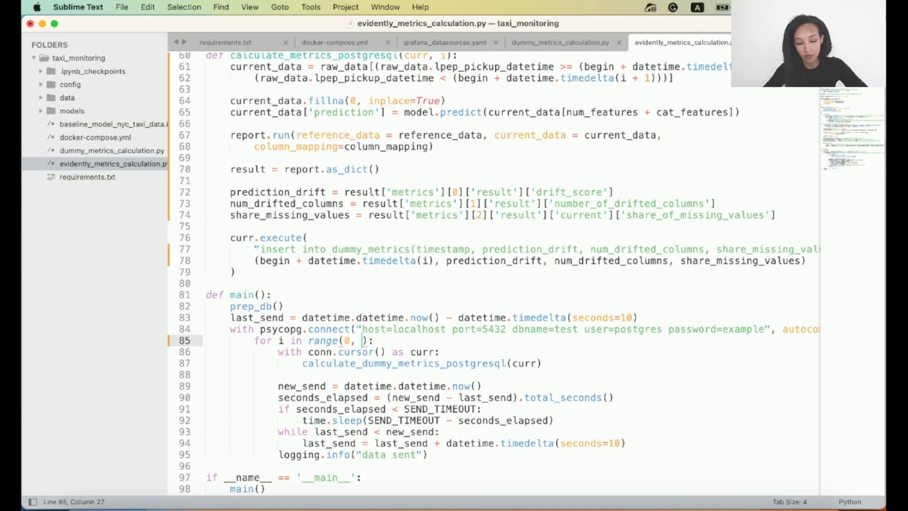
pyautogui.write('27')
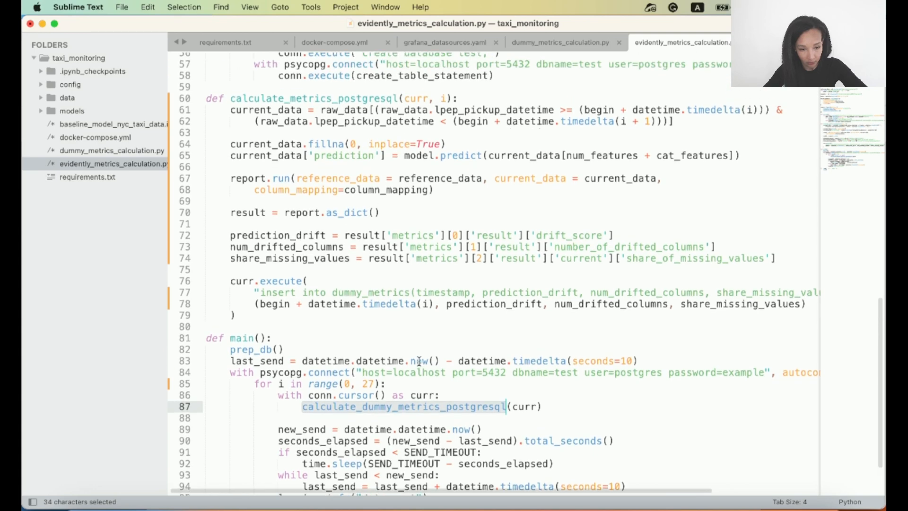
pyautogui.scroll(-3)
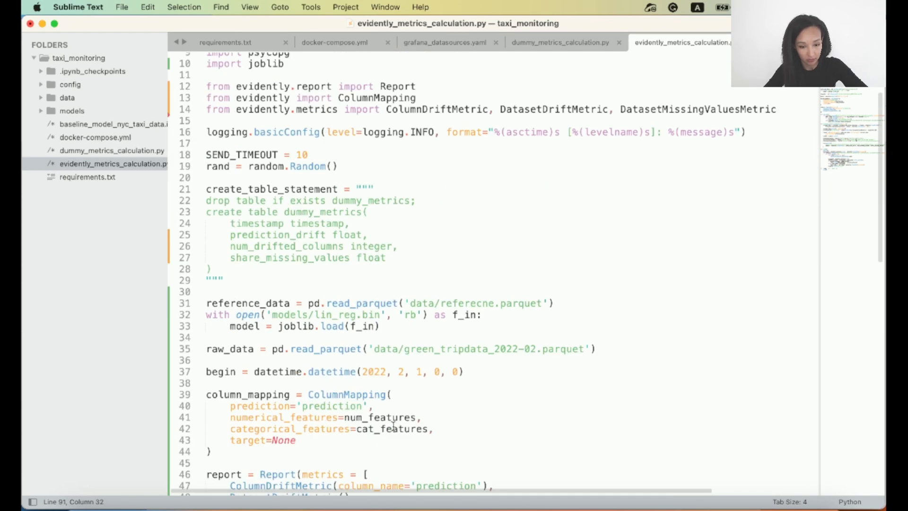
pyautogui.scroll(-3)
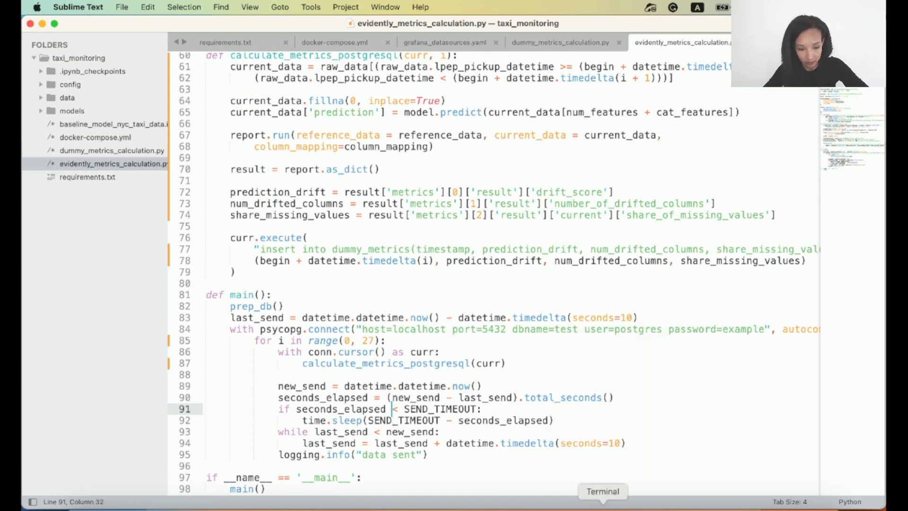
pyautogui.click(602, 491)
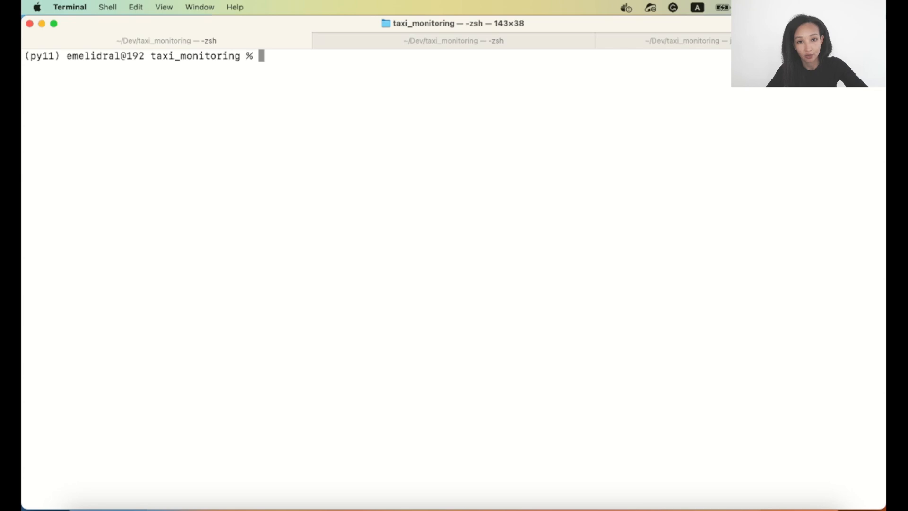
# - Run docker-compose up and python evidently_metrics_calculation.py, surfacing the script's errors
pyautogui.write('doc')
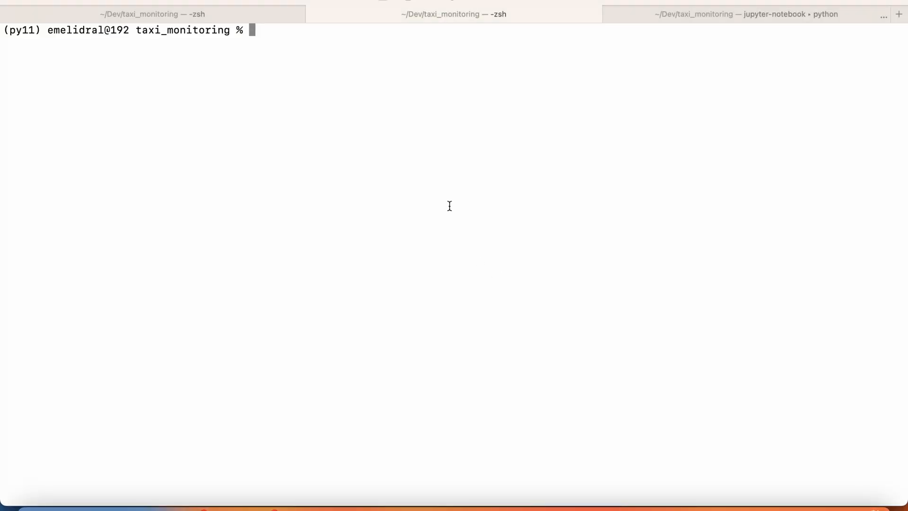
pyautogui.write('docker-compose up')
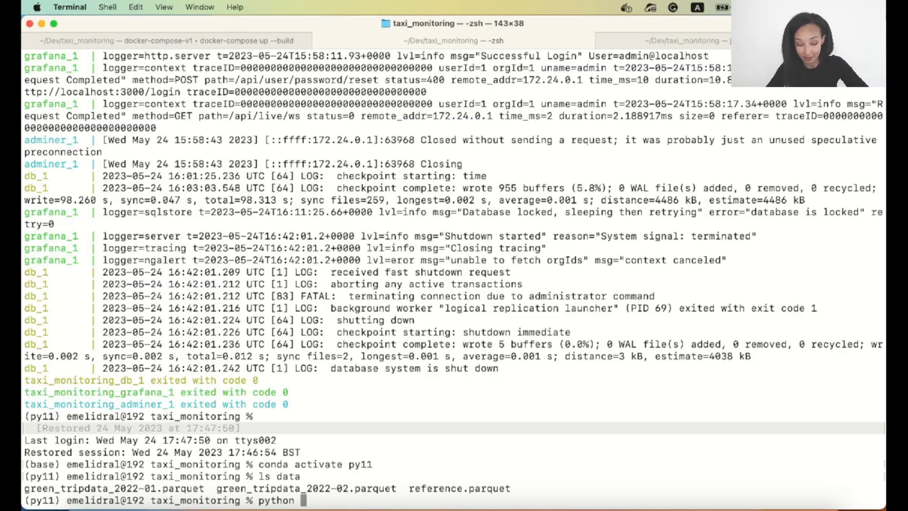
pyautogui.write('evidently_metrics_calculation.py')
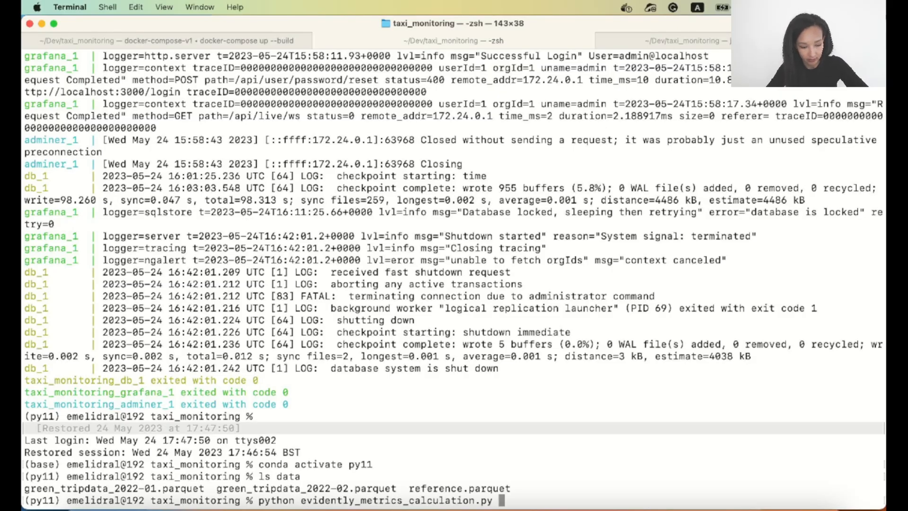
pyautogui.press('enter')
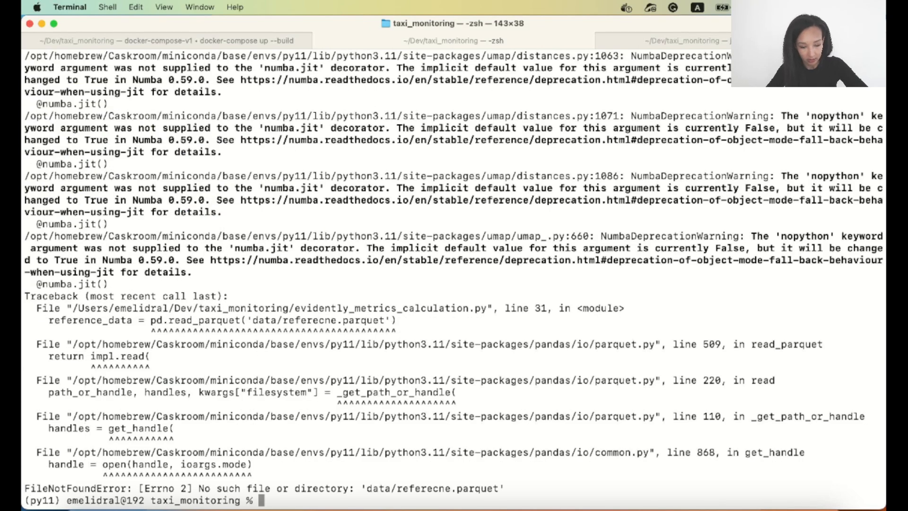
pyautogui.write('python evidently_metrics_calculation.py')
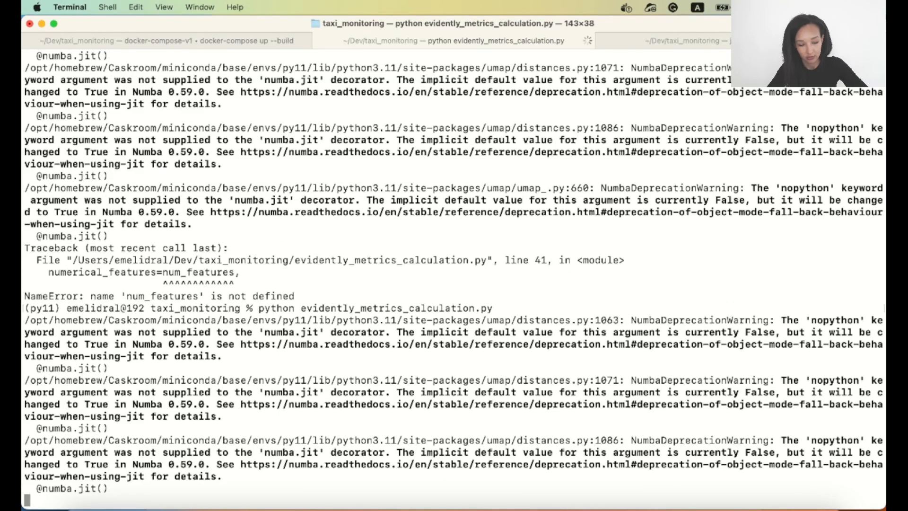
pyautogui.click(683, 41)
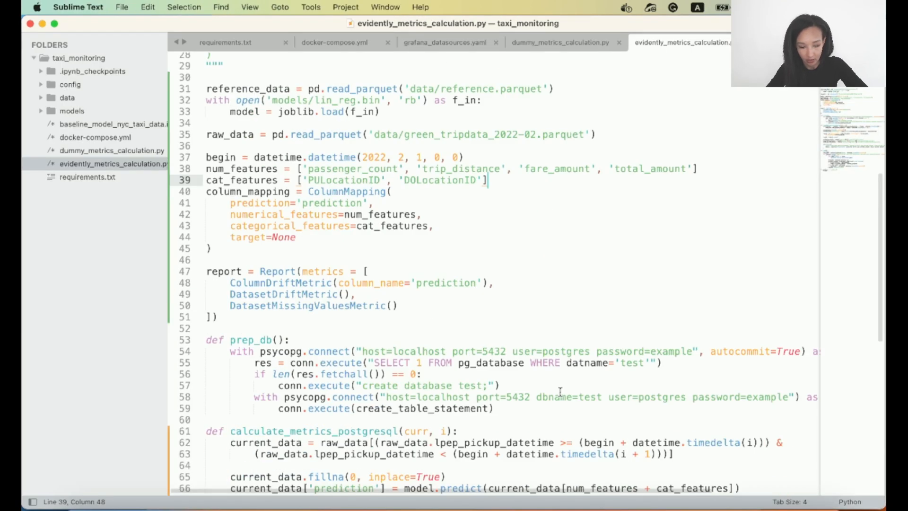
# - Pass i as an extra argument in the calculate_metrics_postgresql(curr) call
pyautogui.scroll(-3)
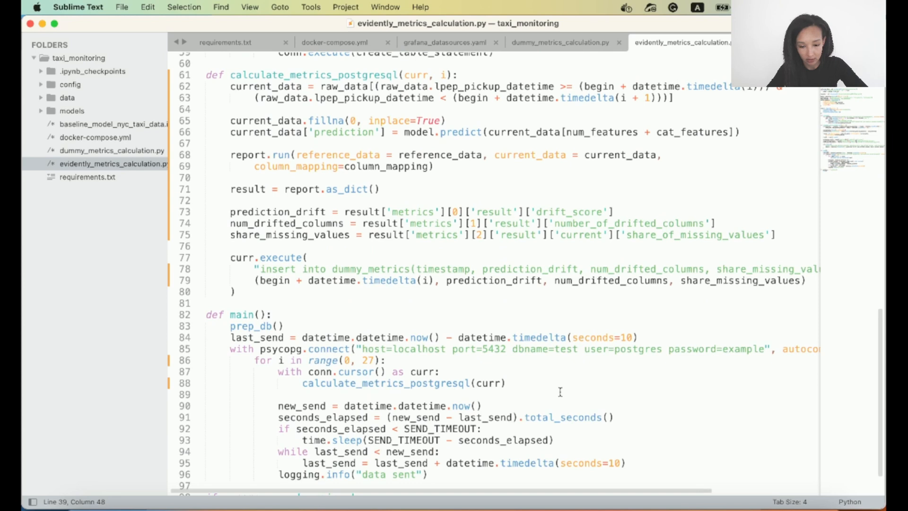
pyautogui.scroll(-3)
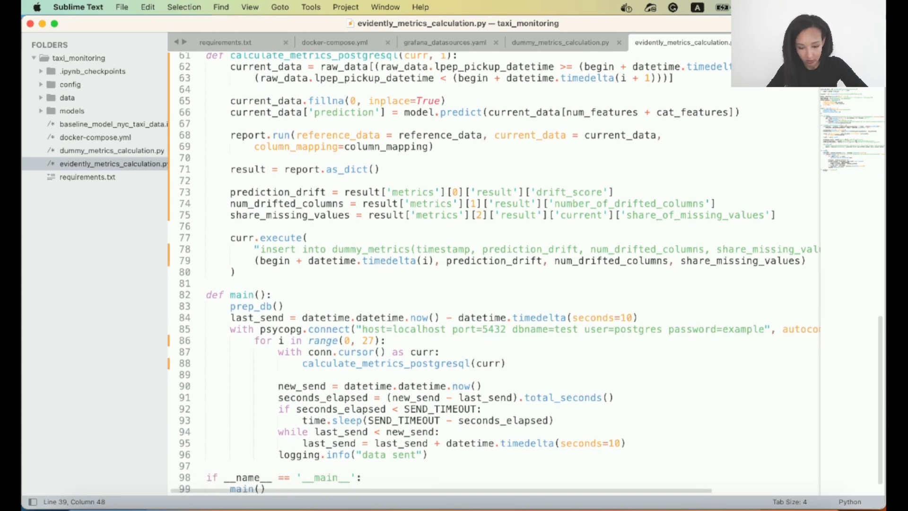
pyautogui.write('ine_model_nyc_taxi_data.ipynb')
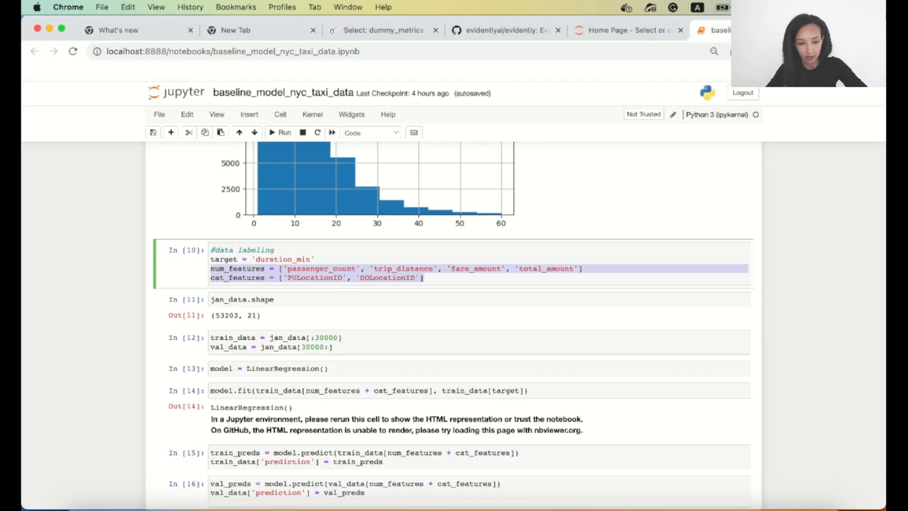
# - Log into the test database in Adminer, dismiss the password warning, and open dummy_metrics rows
pyautogui.click(383, 30)
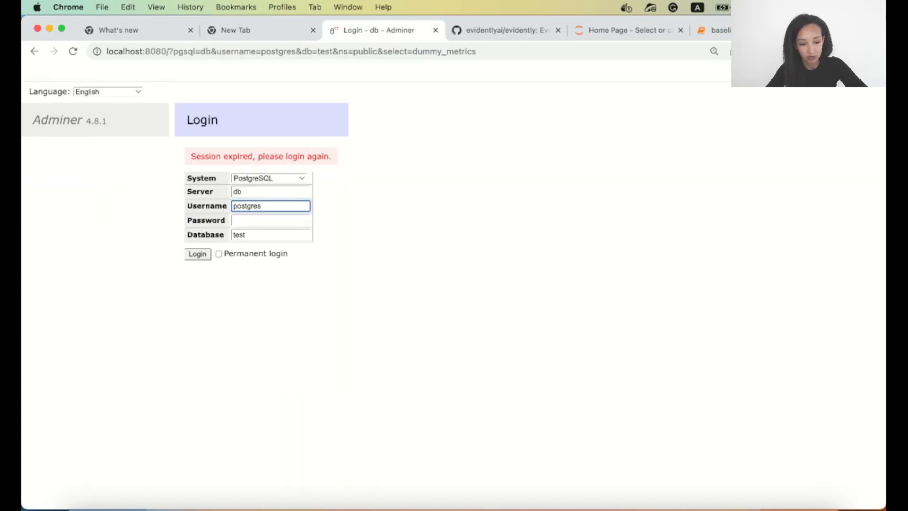
pyautogui.click(197, 254)
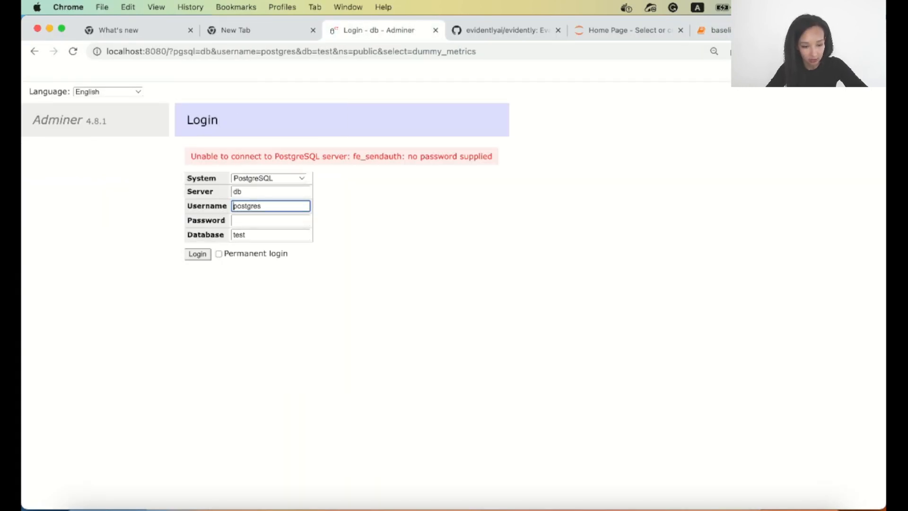
pyautogui.click(197, 253)
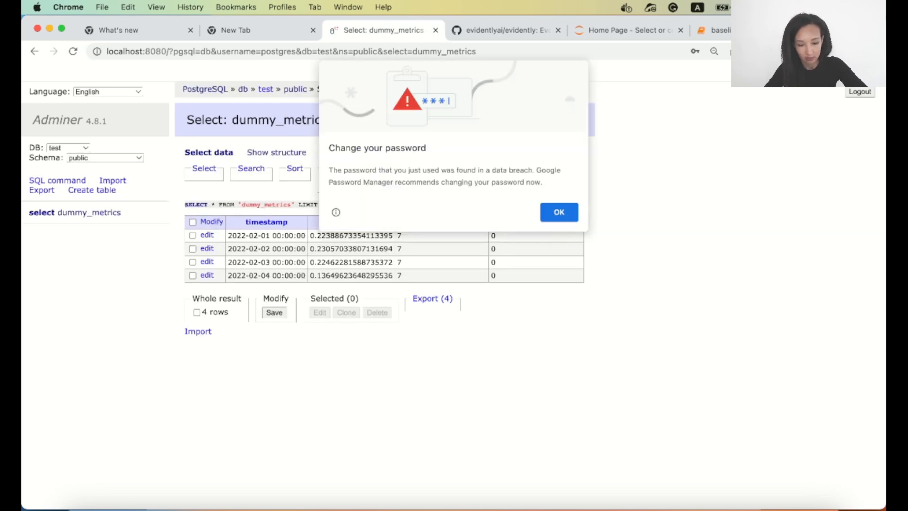
pyautogui.click(557, 211)
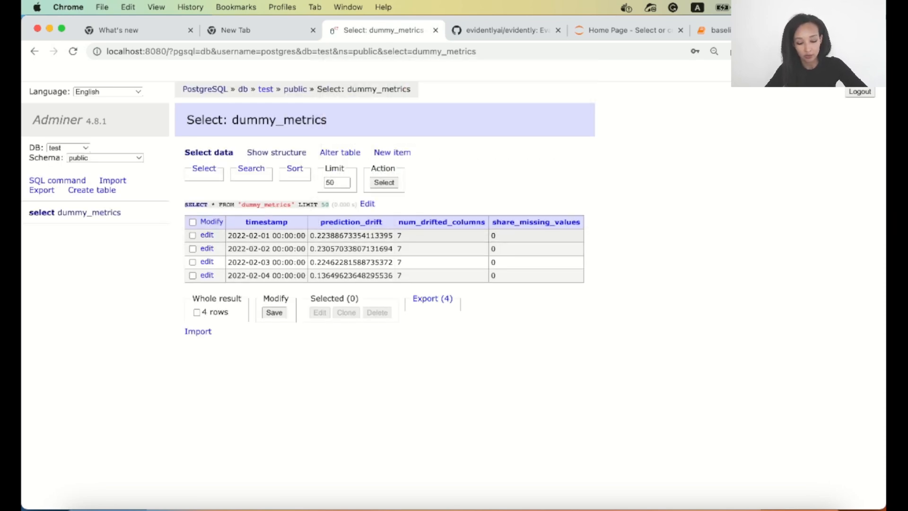
pyautogui.click(352, 222)
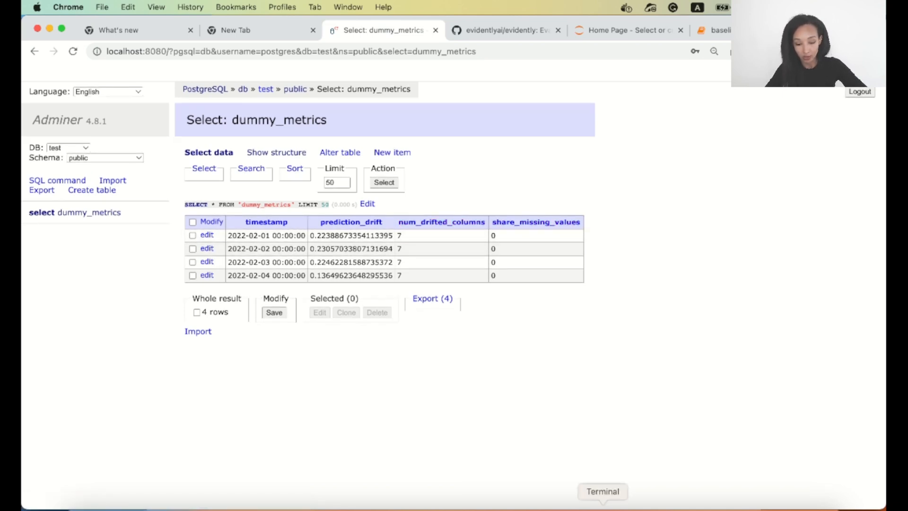
# - Stop the running evidently_metrics_calculation.py script in the terminal with Ctrl+C
pyautogui.click(602, 491)
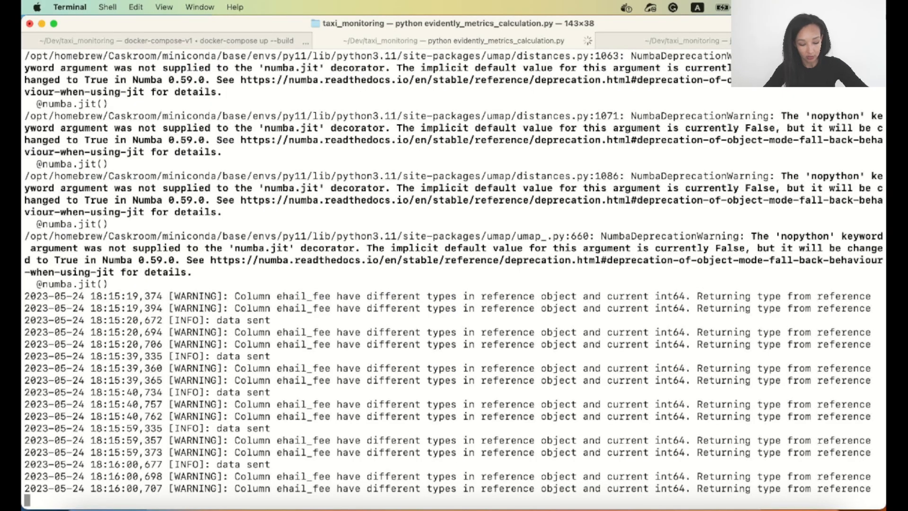
pyautogui.press('ctrl+c')
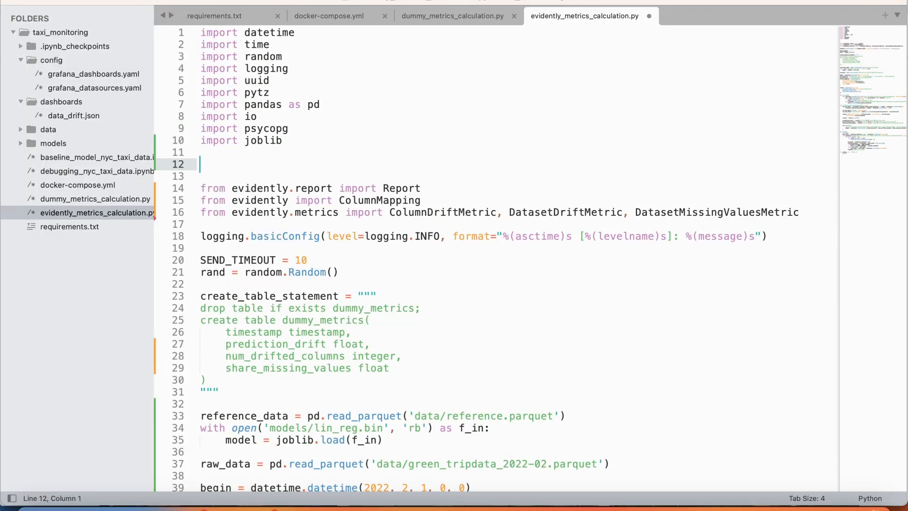
# - Add the import 'from prefect import task, flow' to the script
pyautogui.write('from')
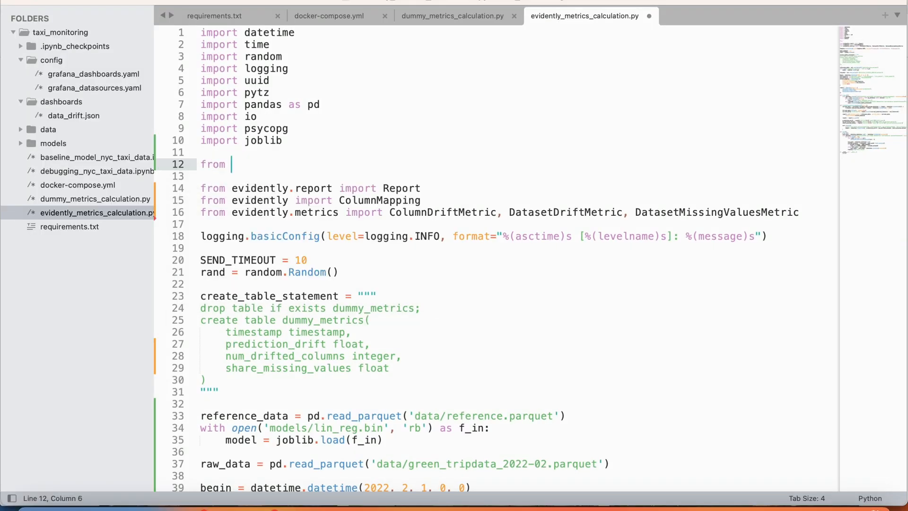
pyautogui.write('prefect impor')
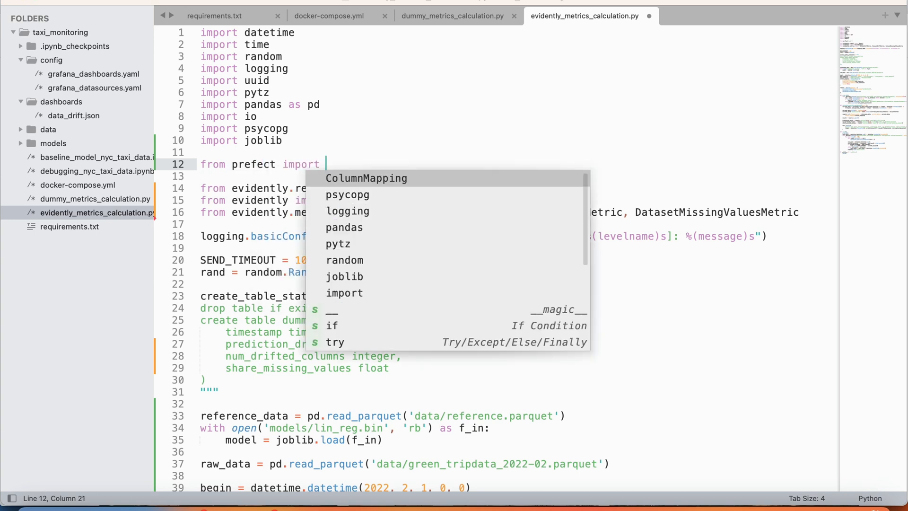
pyautogui.write('task,')
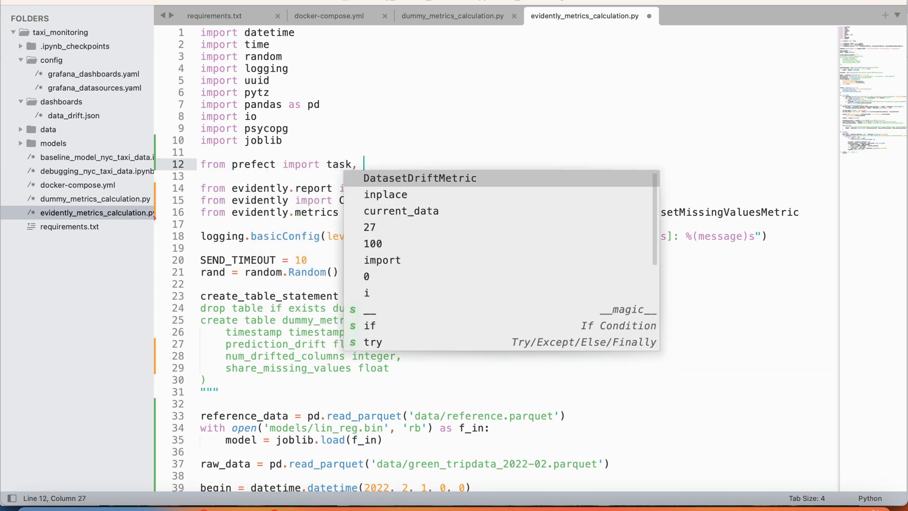
pyautogui.write('flow')
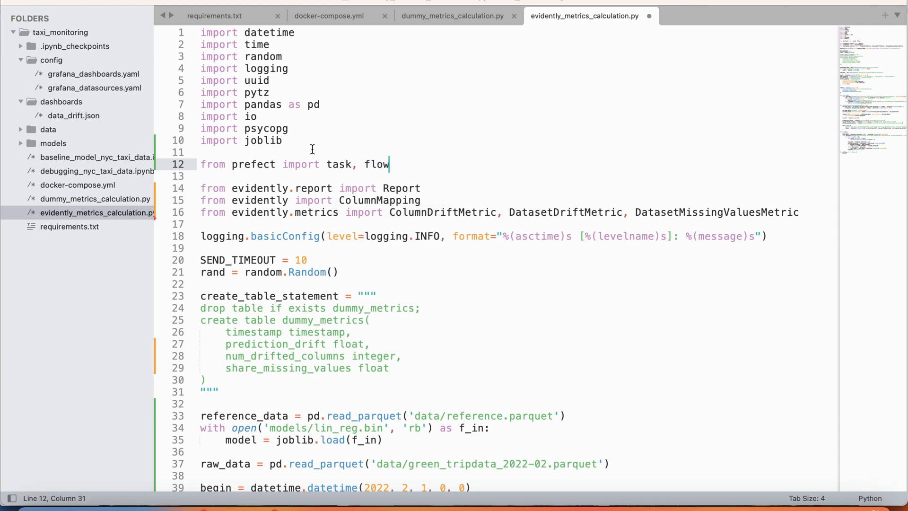
pyautogui.moveTo(334, 251)
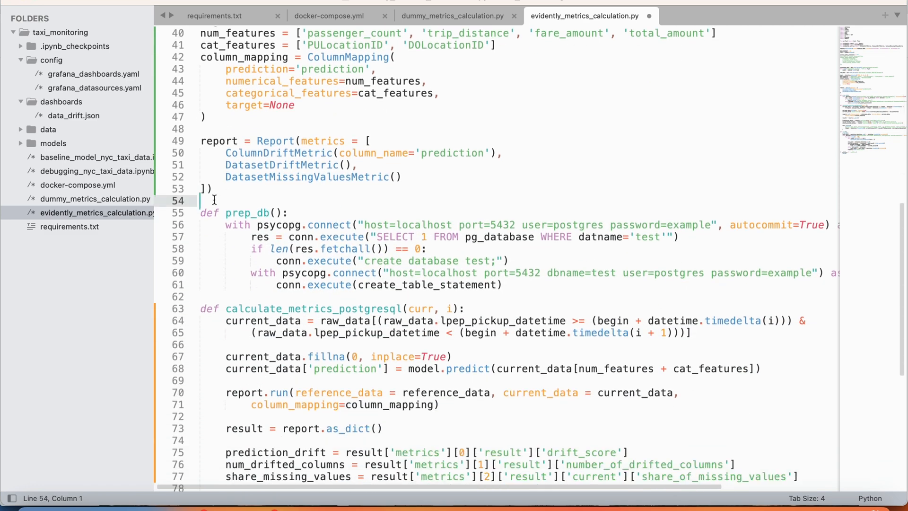
pyautogui.write('@')
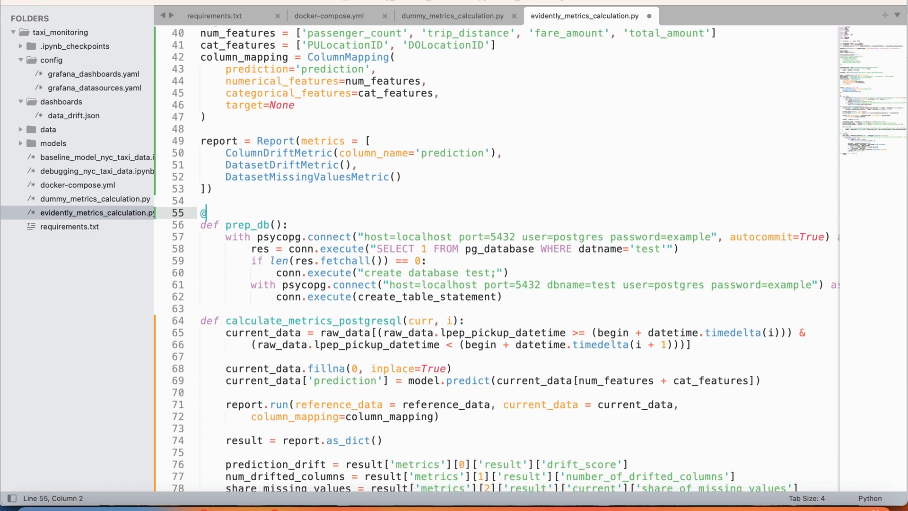
pyautogui.write('task')
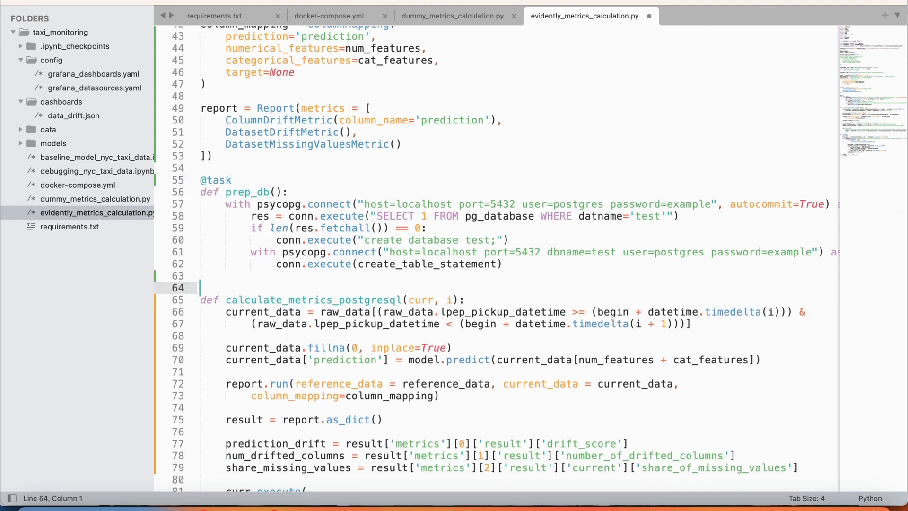
pyautogui.write('@')
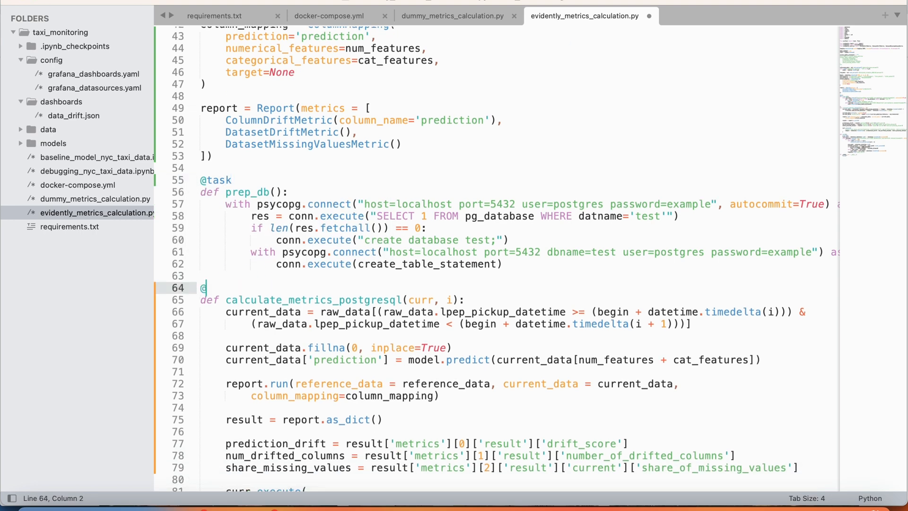
pyautogui.write('task')
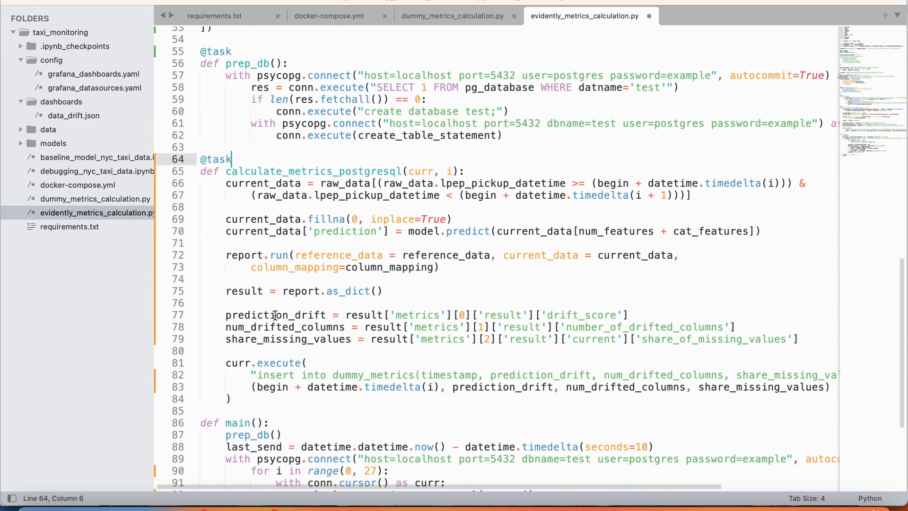
pyautogui.scroll(-3)
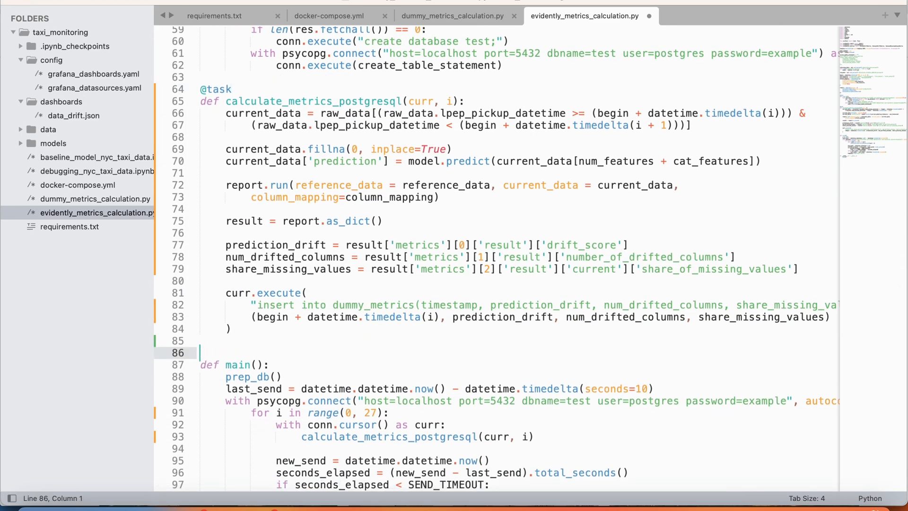
pyautogui.write('@flow')
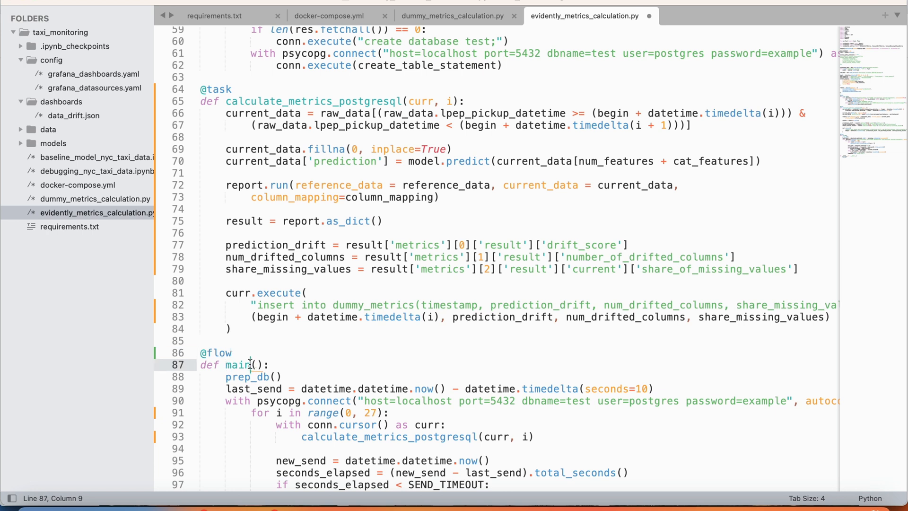
pyautogui.press('Backspace')
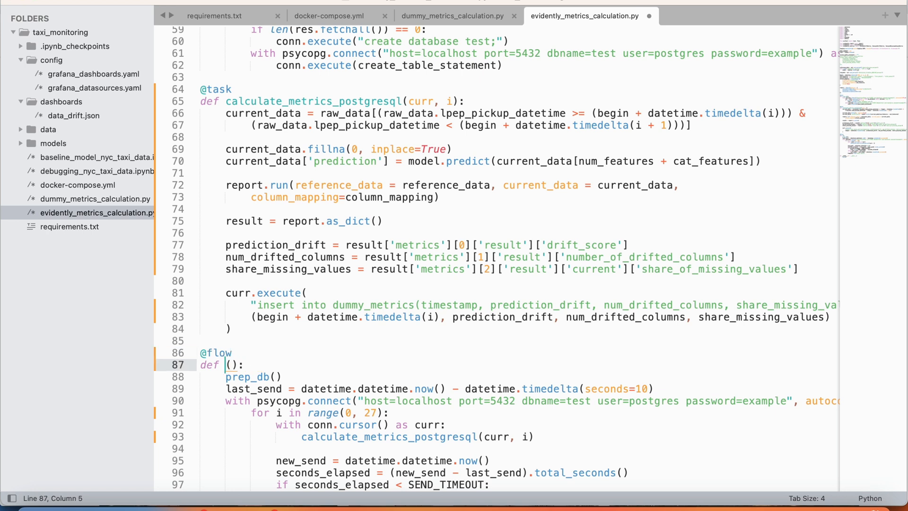
pyautogui.write('batch')
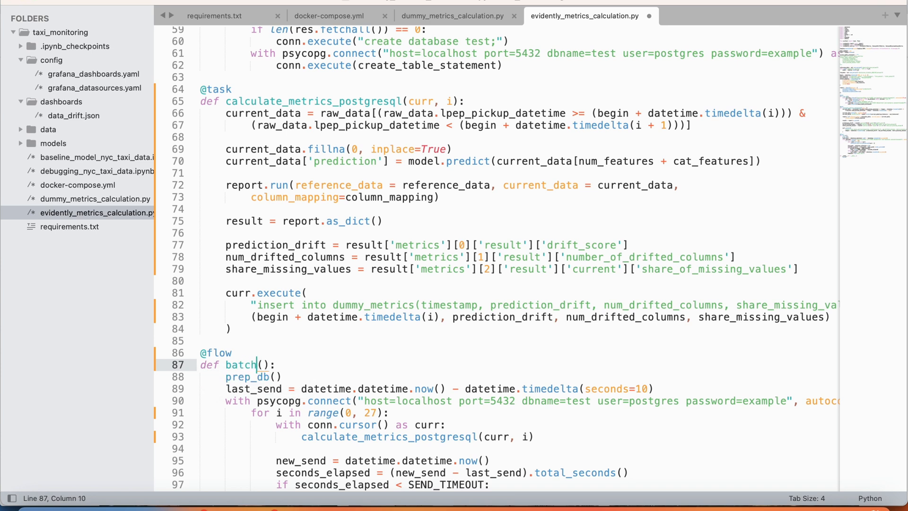
pyautogui.write('_monitori')
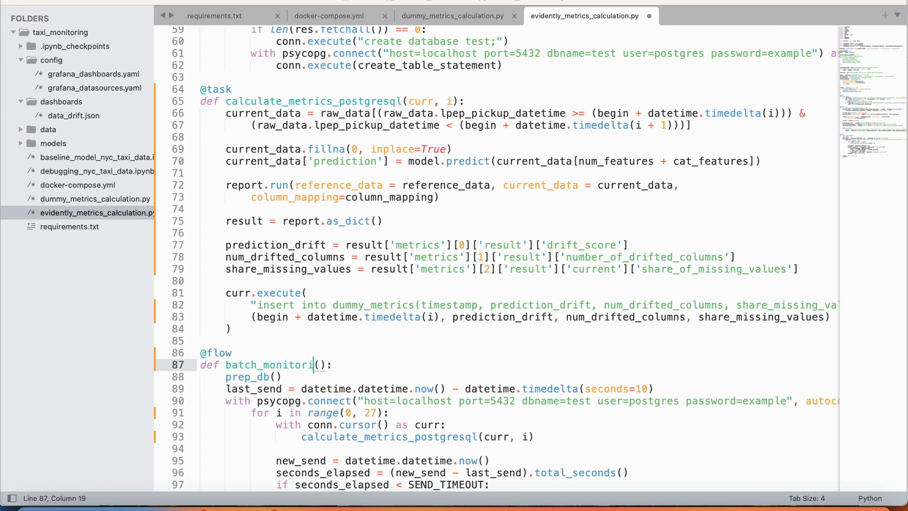
pyautogui.write('ng_ba')
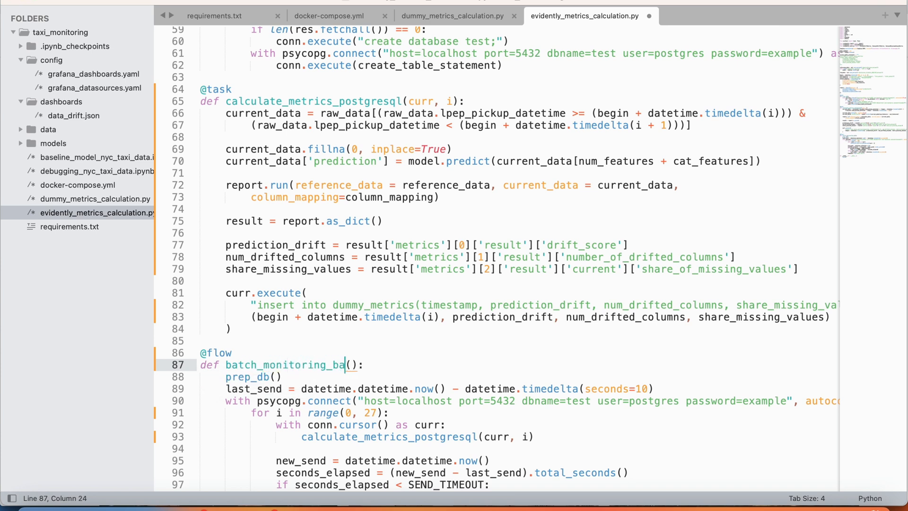
pyautogui.write('ckfill')
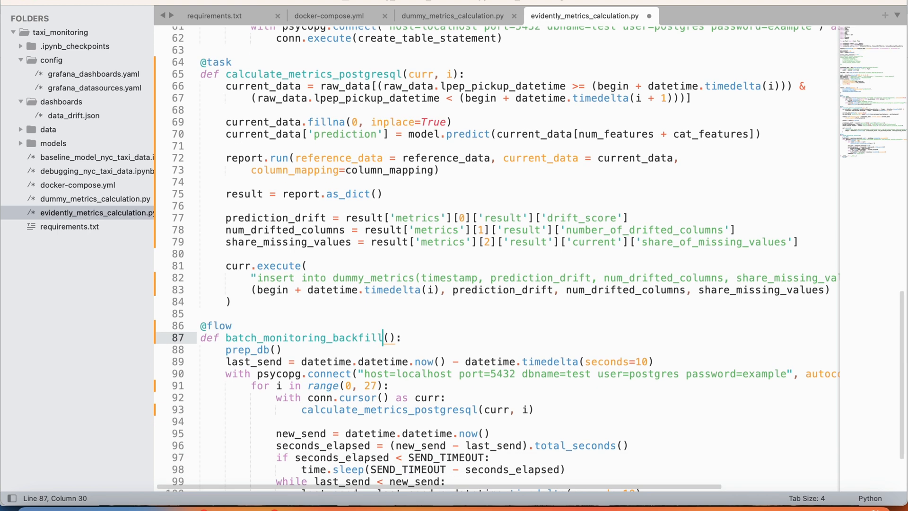
pyautogui.scroll(-3)
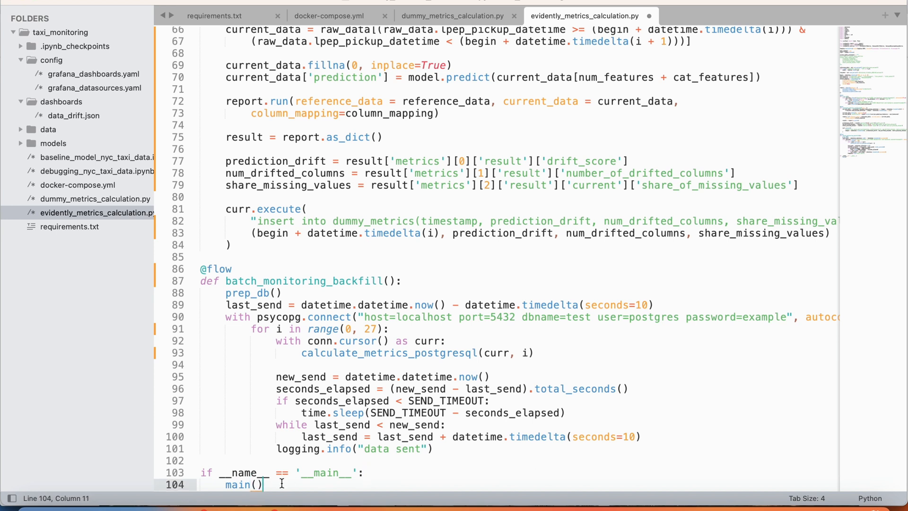
pyautogui.press('Backspace')
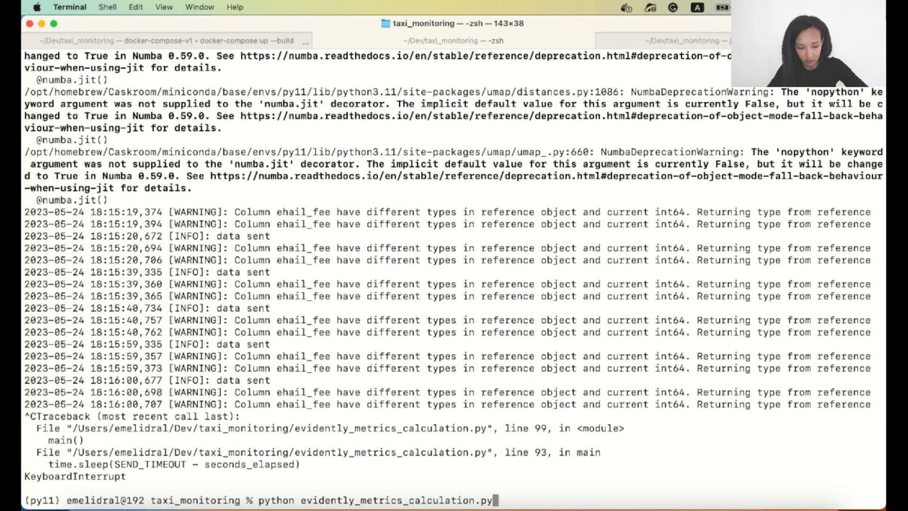
# - Run 'python evidently_metrics_calculation.py' and review the Prefect flow and task logs
pyautogui.press('Return')
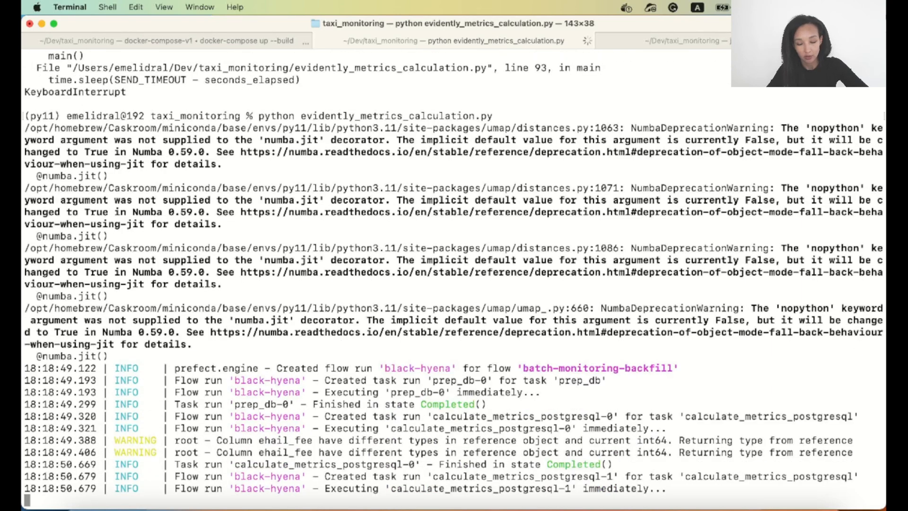
pyautogui.scroll(-3)
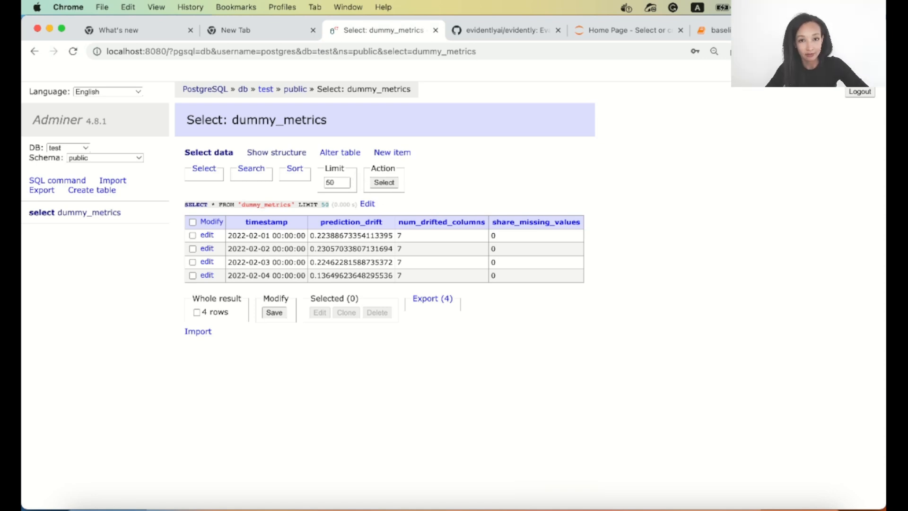
# - Enter the password and log into Grafana as admin
pyautogui.write('•')
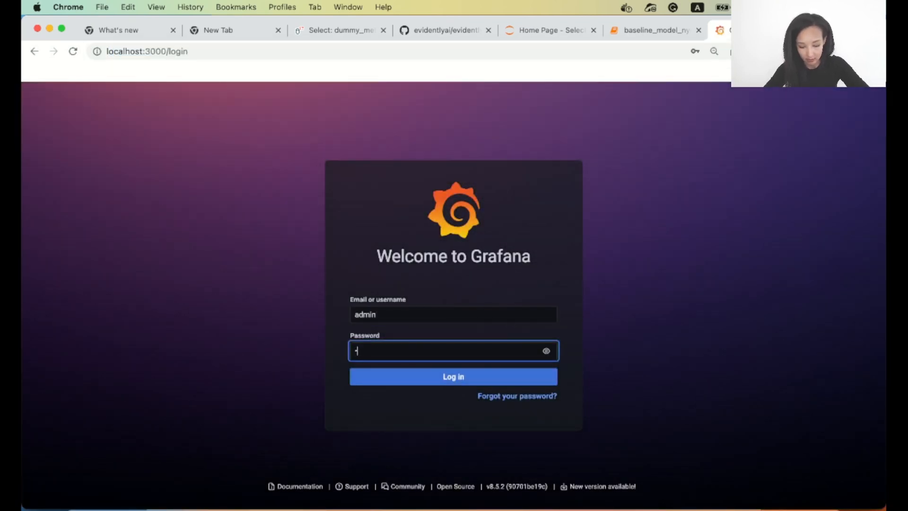
pyautogui.click(453, 376)
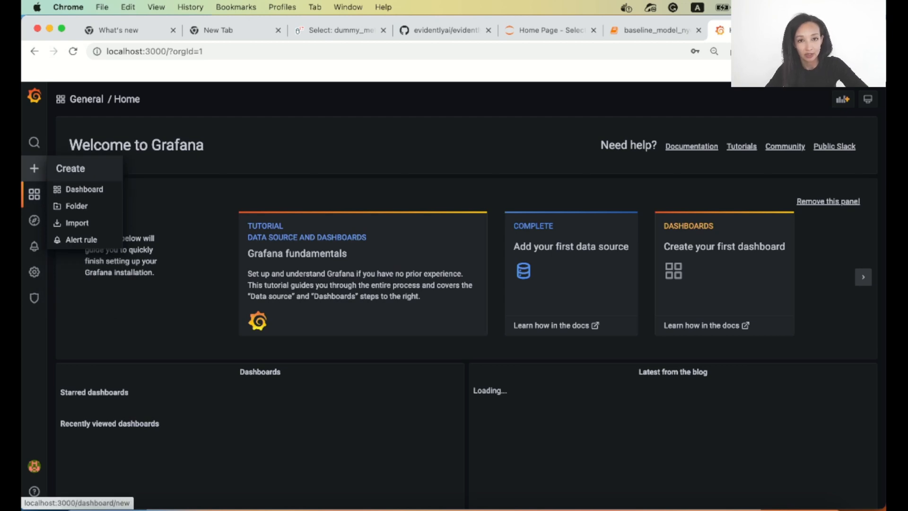
pyautogui.moveTo(85, 189)
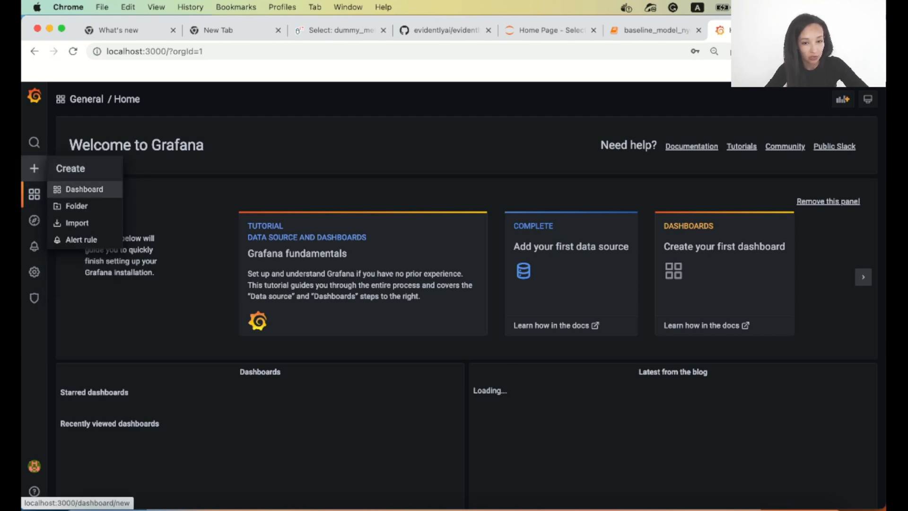
# - Create a PostgreSQL-sourced dashboard panel over the last 2 years, titled 'Prediction Drift'
pyautogui.click(84, 189)
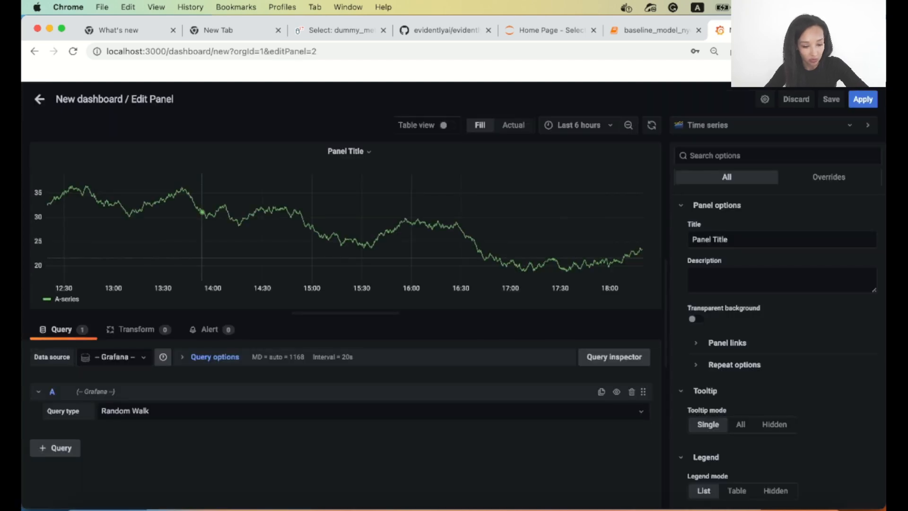
pyautogui.click(113, 356)
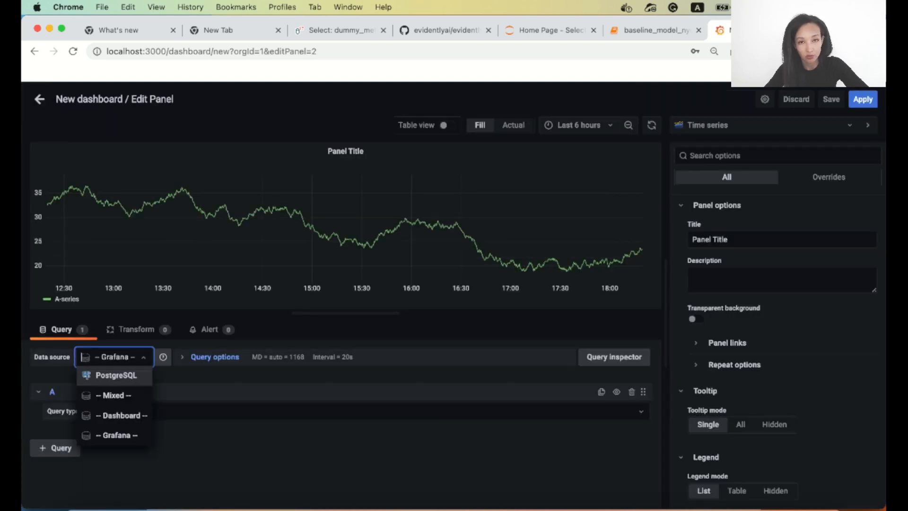
pyautogui.click(116, 375)
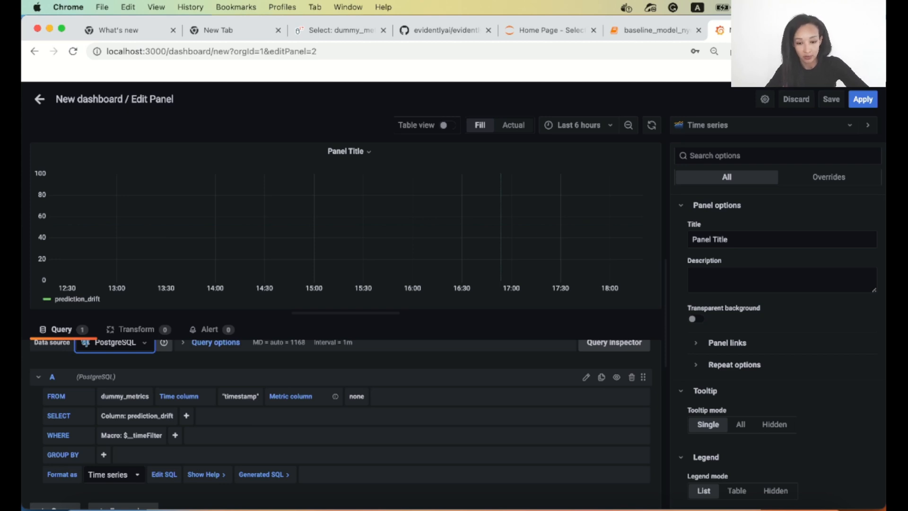
pyautogui.click(575, 125)
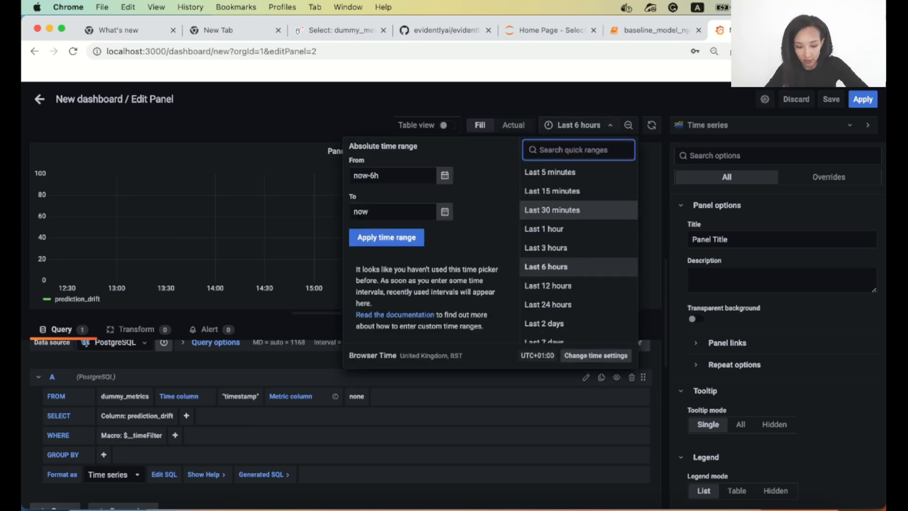
pyautogui.scroll(-3)
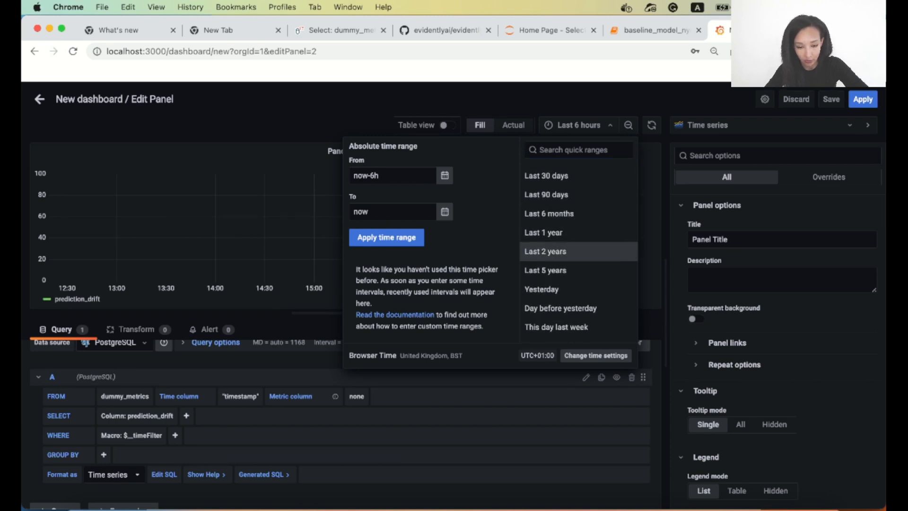
pyautogui.click(544, 251)
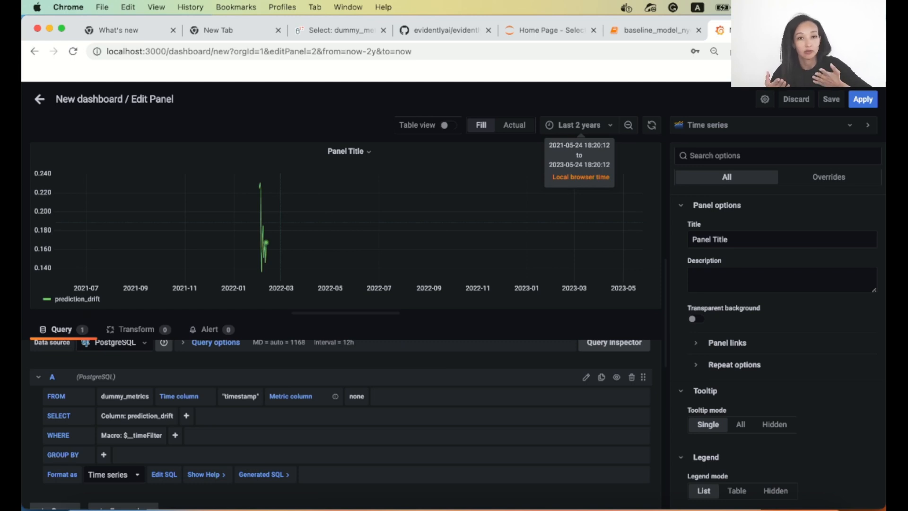
pyautogui.moveTo(264, 242)
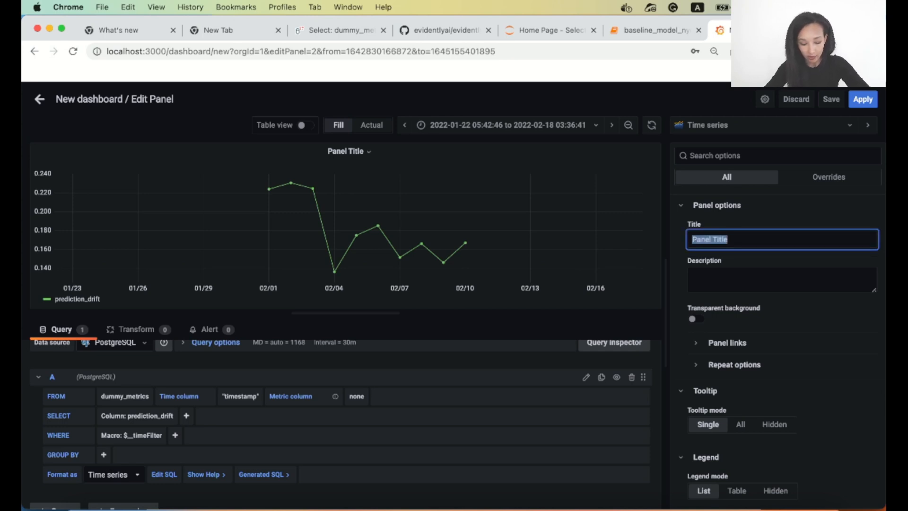
pyautogui.write('Prediction Drift')
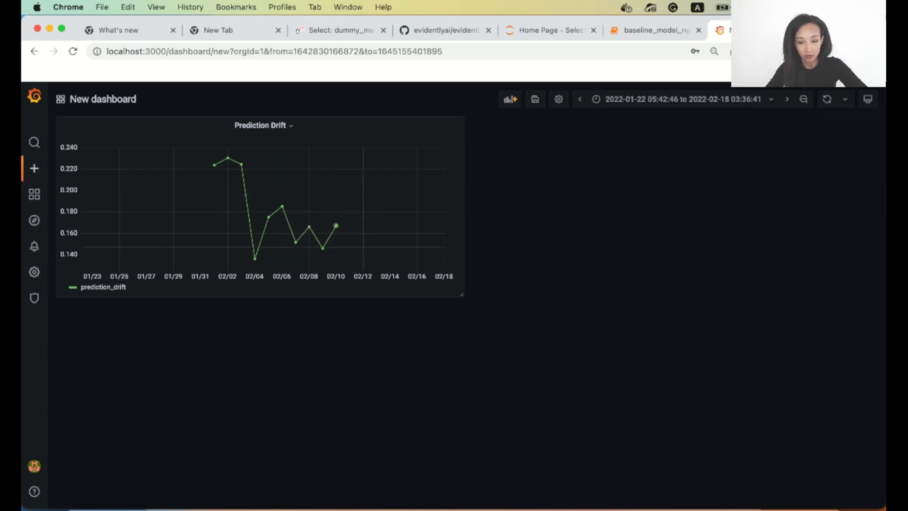
pyautogui.moveTo(509, 99)
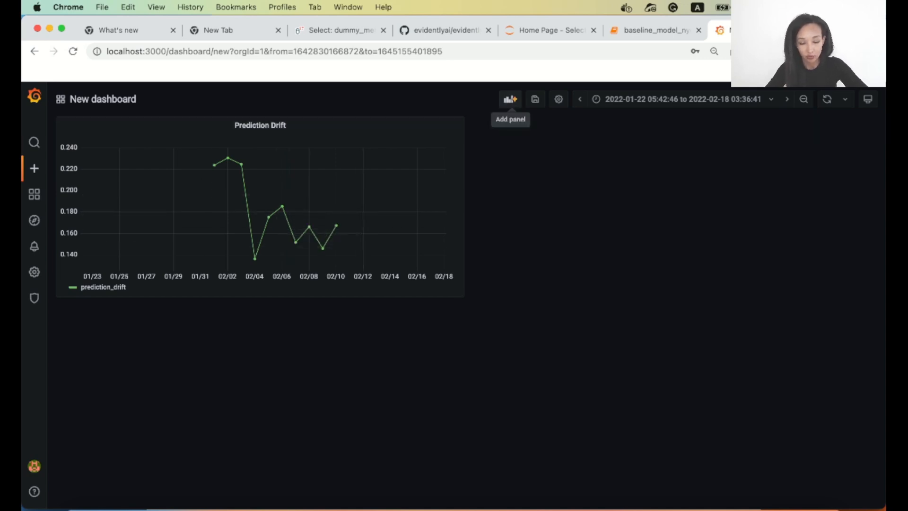
# - Add a PostgreSQL panel charting num_drifted_columns, titled 'Number of Drifted Columns'
pyautogui.click(510, 98)
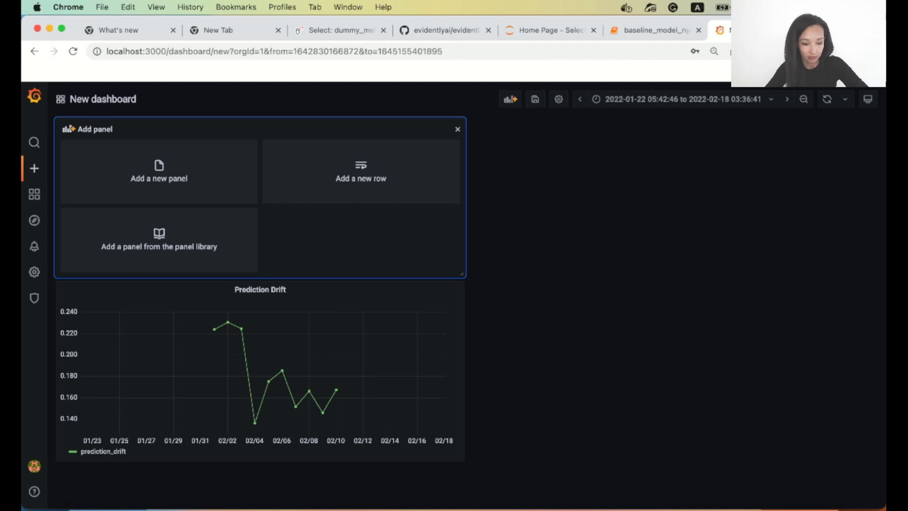
pyautogui.click(159, 172)
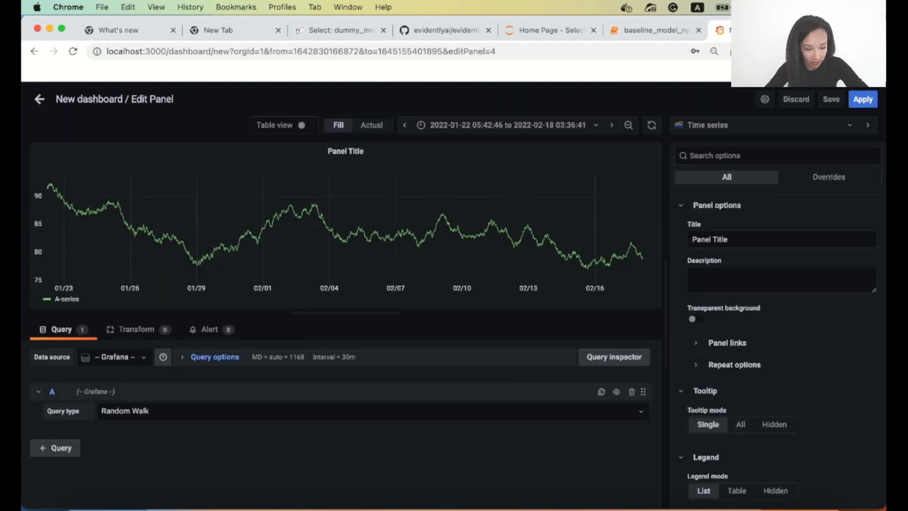
pyautogui.click(114, 357)
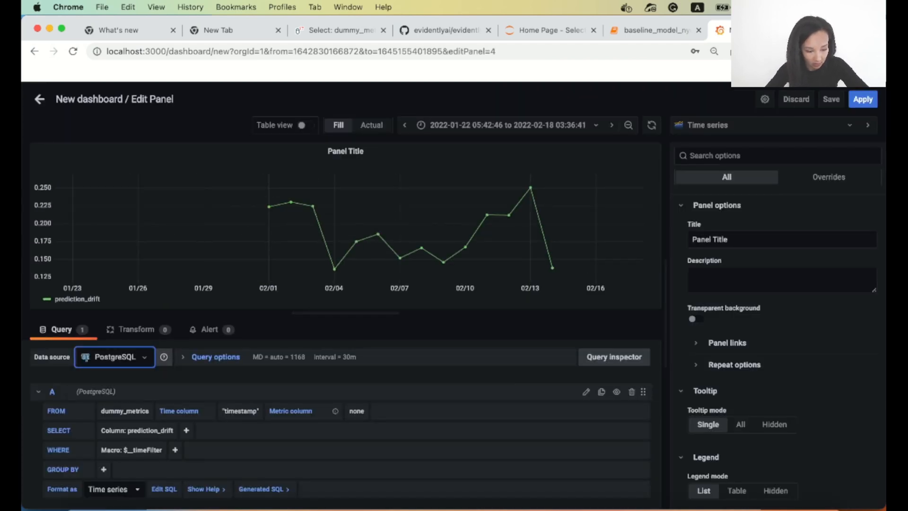
pyautogui.click(137, 430)
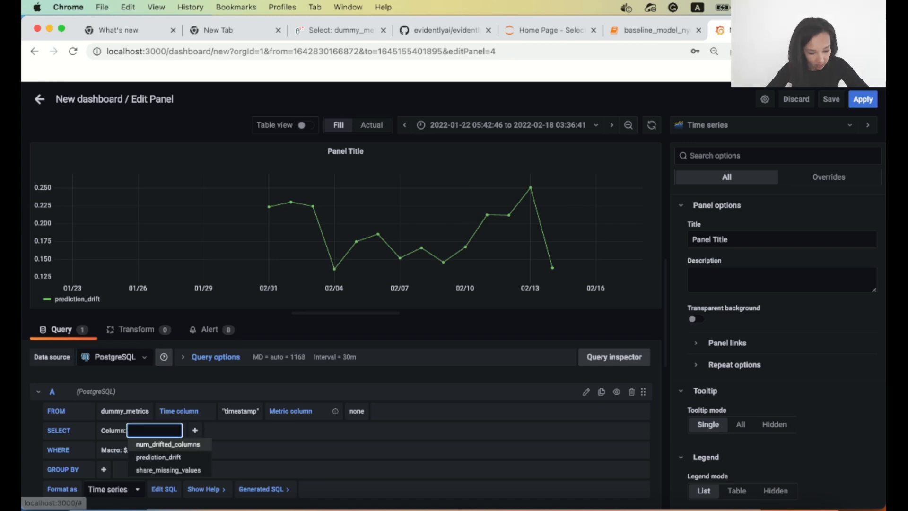
pyautogui.click(168, 443)
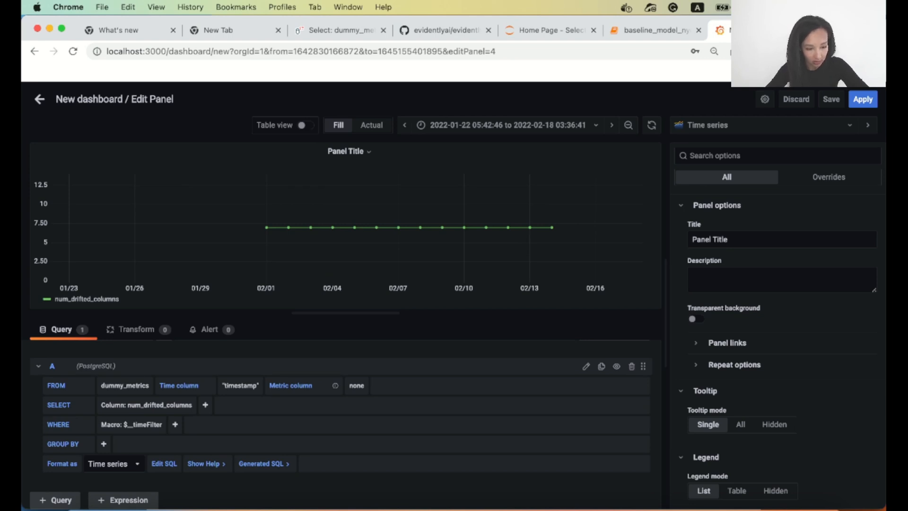
pyautogui.click(44, 300)
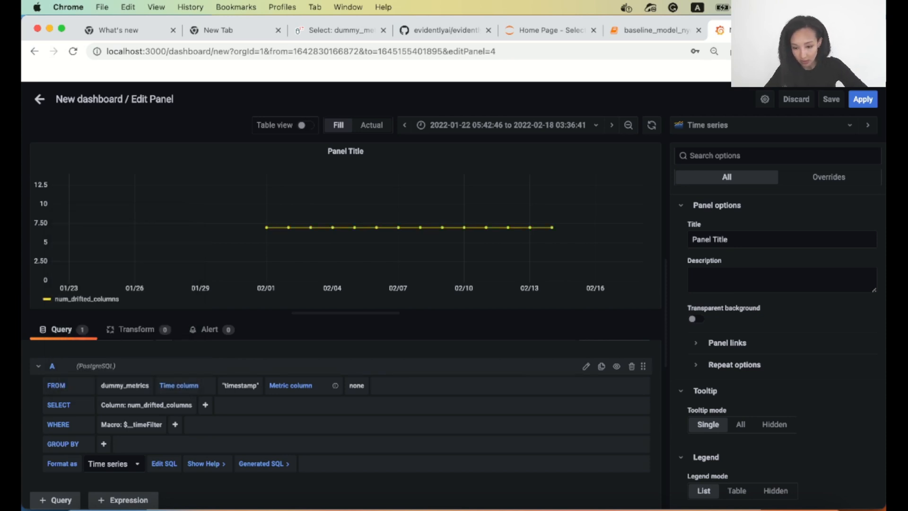
pyautogui.click(781, 239)
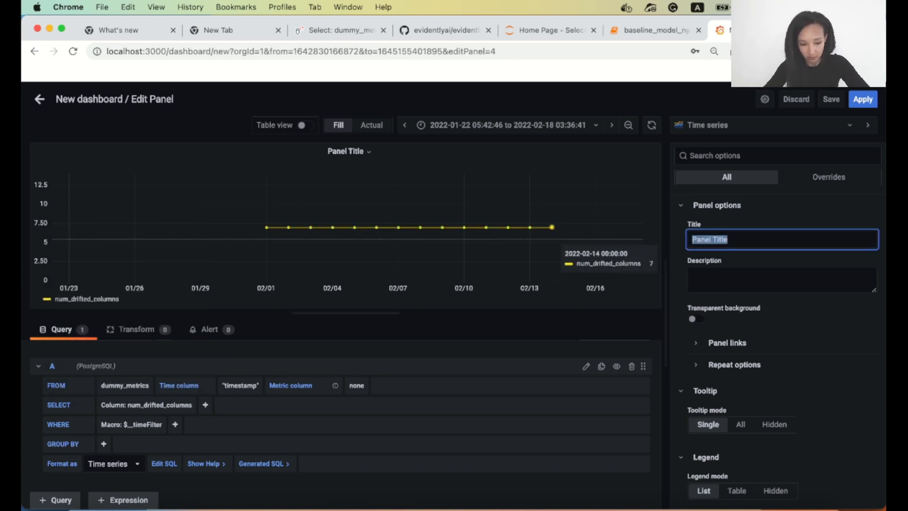
pyautogui.write('Number of Drifted Columns')
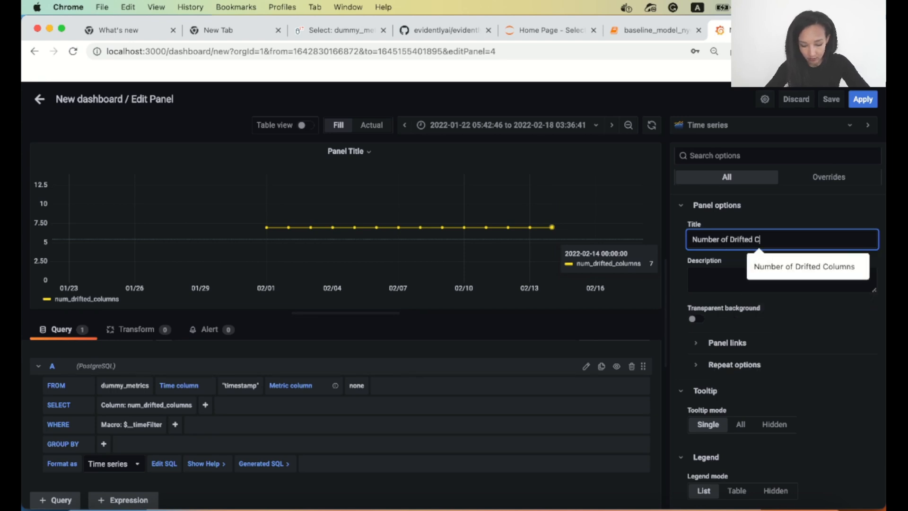
pyautogui.write('olumns')
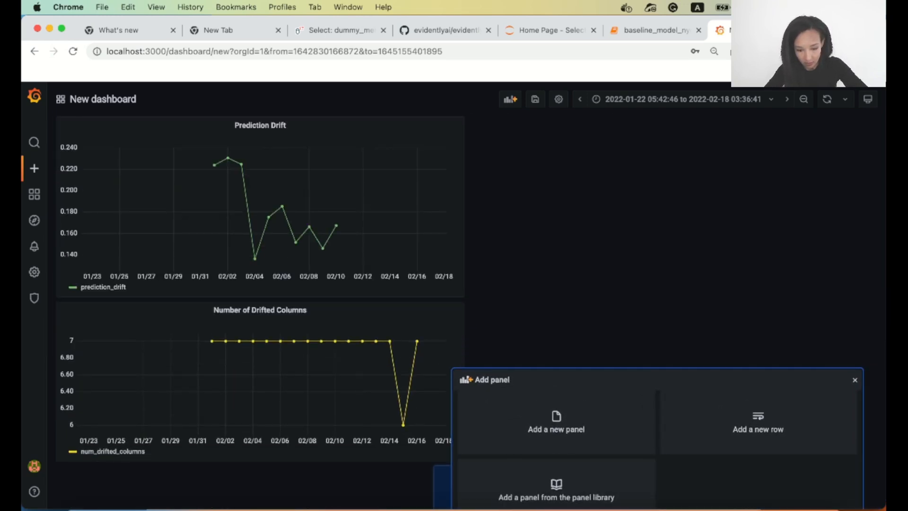
# - Add a PostgreSQL panel charting share_missing_values and title it 'Share of missing'
pyautogui.click(555, 422)
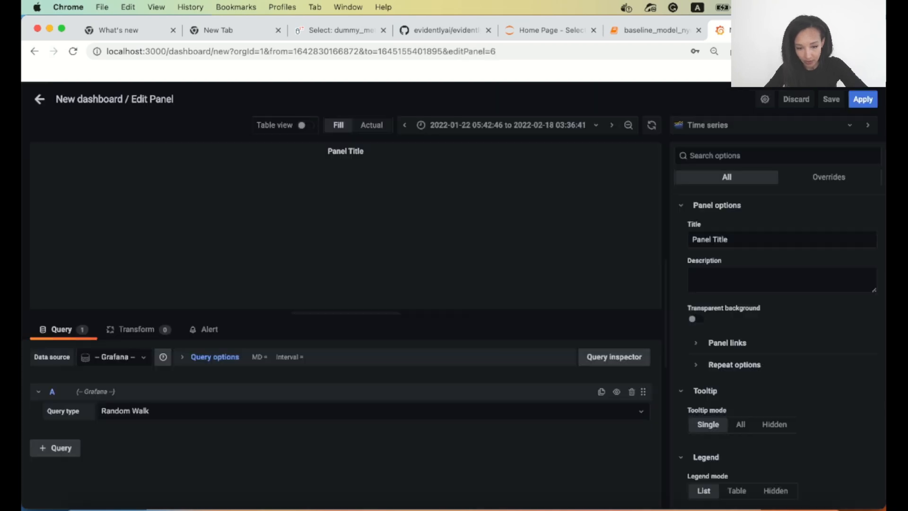
pyautogui.click(114, 357)
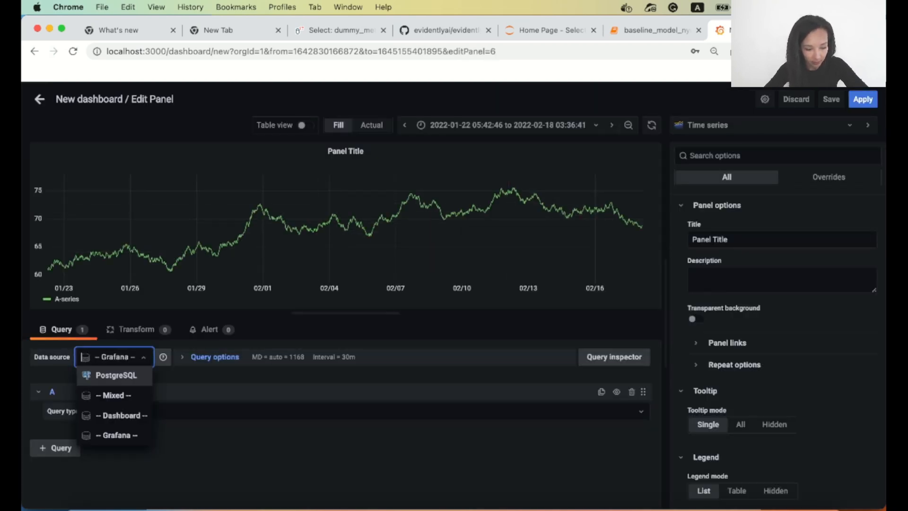
pyautogui.click(116, 374)
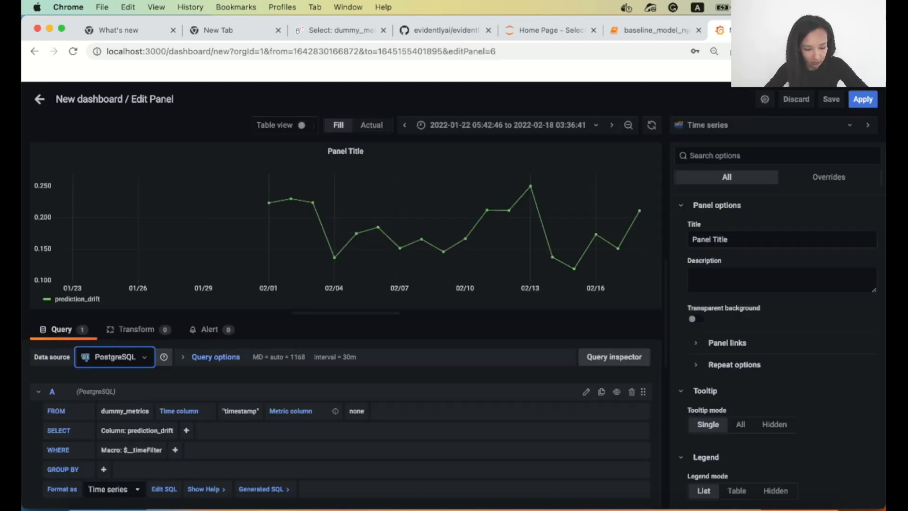
pyautogui.click(137, 430)
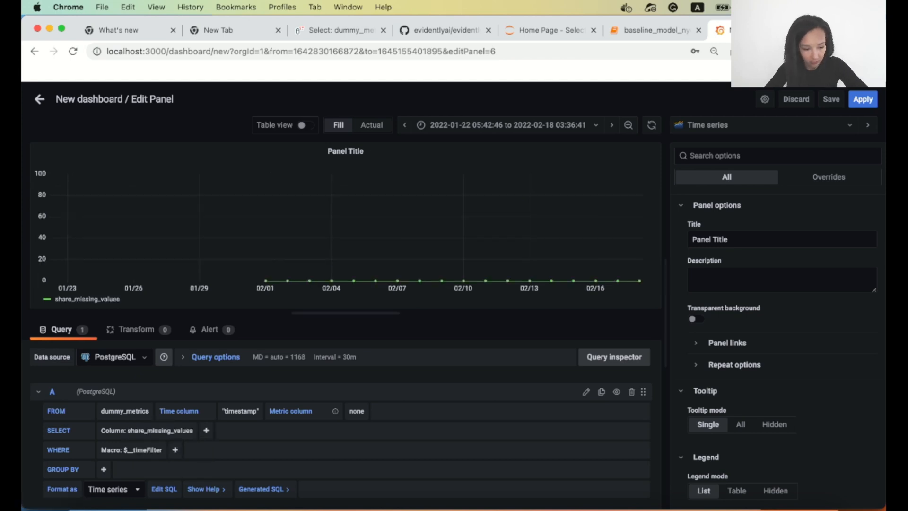
pyautogui.click(47, 299)
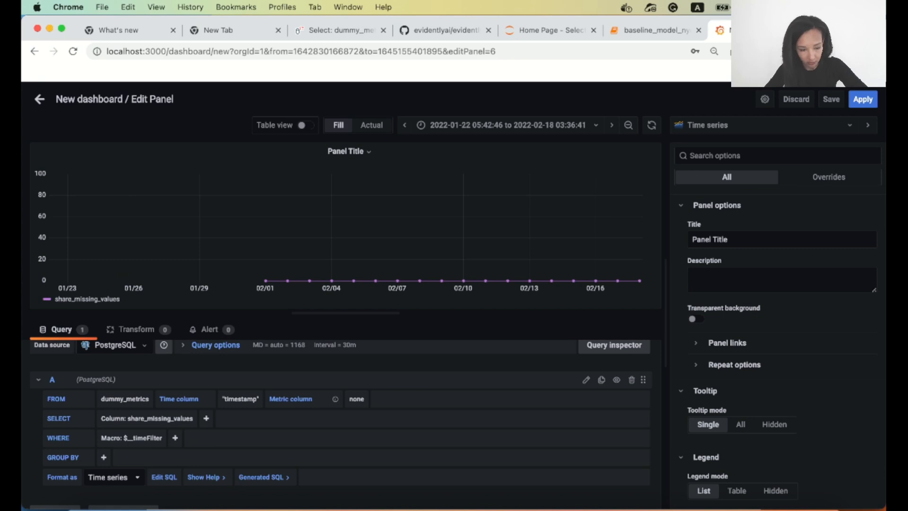
pyautogui.click(146, 418)
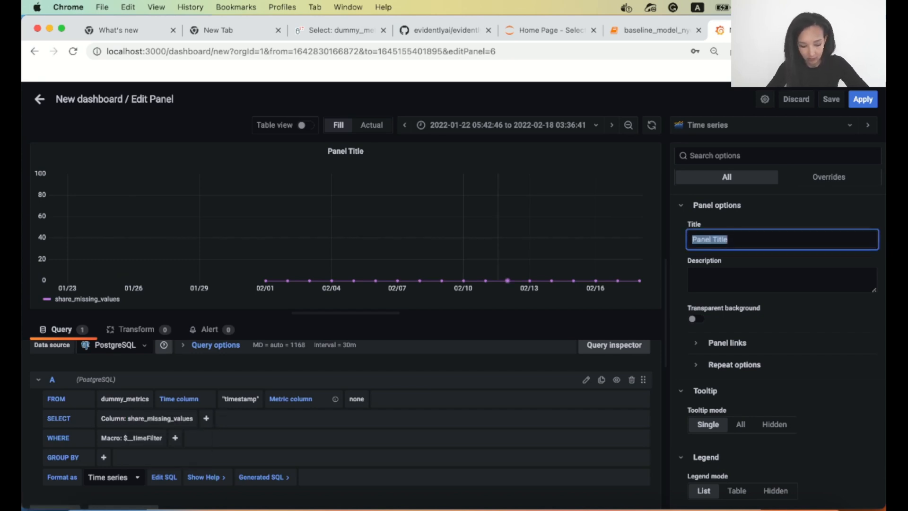
pyautogui.write('Share of missing')
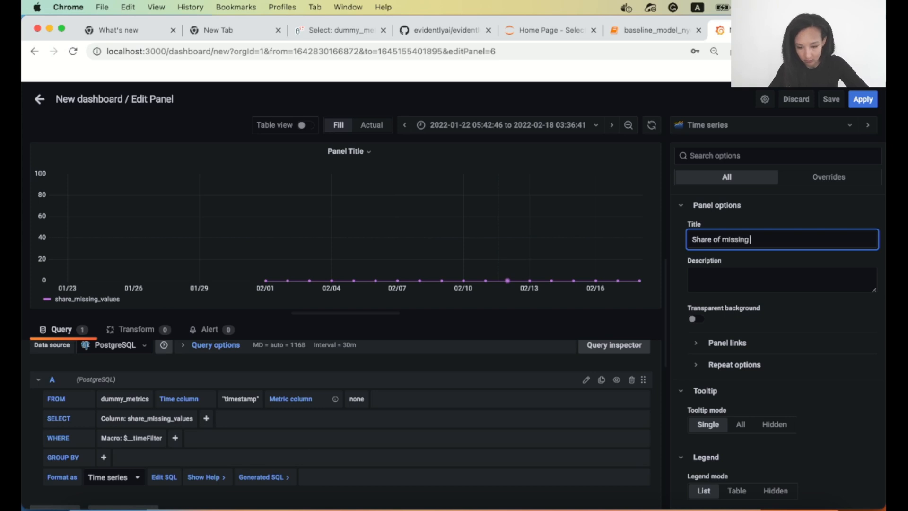